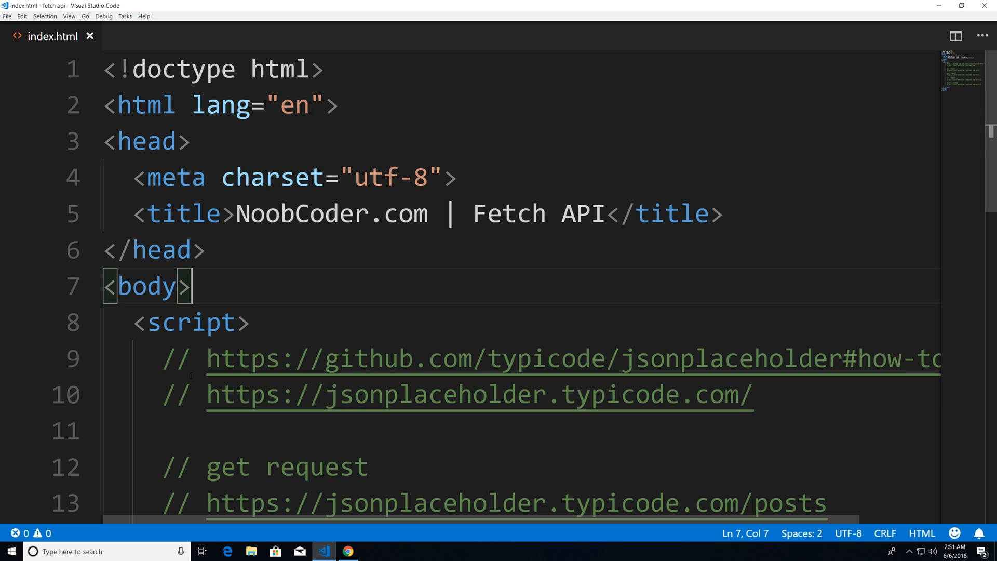
{"action": "left_click_drag", "start_coordinate": [206, 358], "coordinate": [680, 359]}
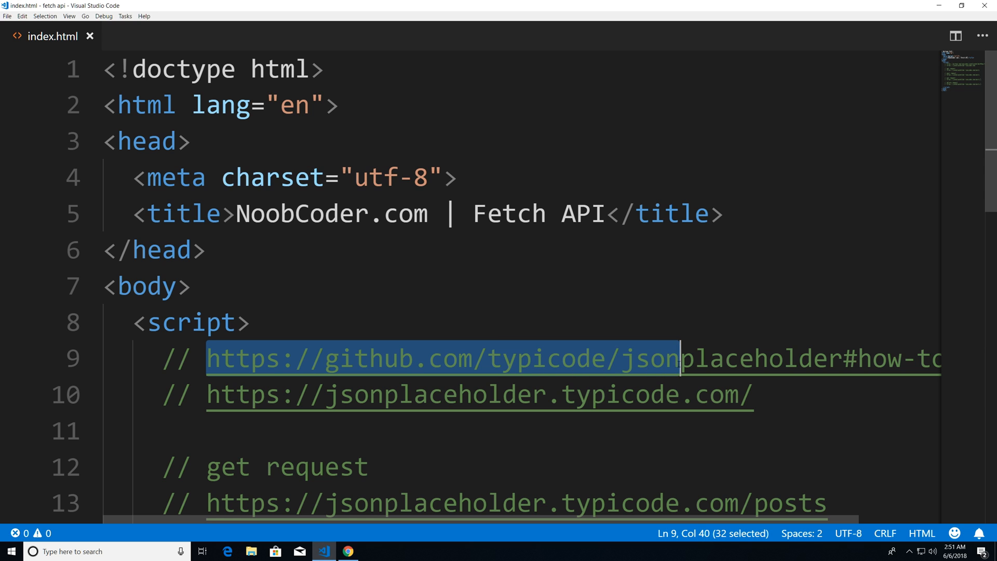
{"action": "mouse_move", "coordinate": [369, 357]}
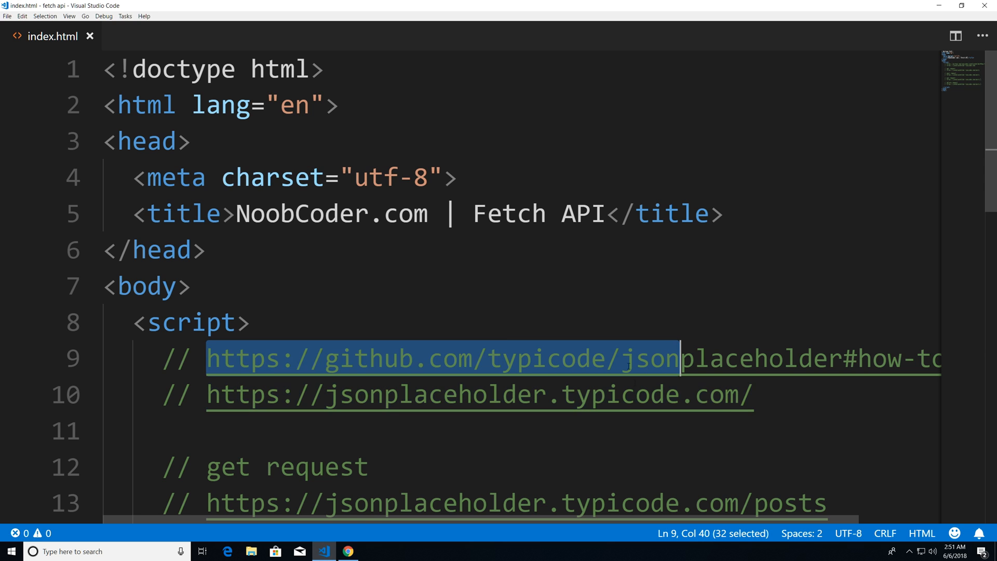
{"action": "scroll", "scroll_direction": "down", "scroll_amount": 3}
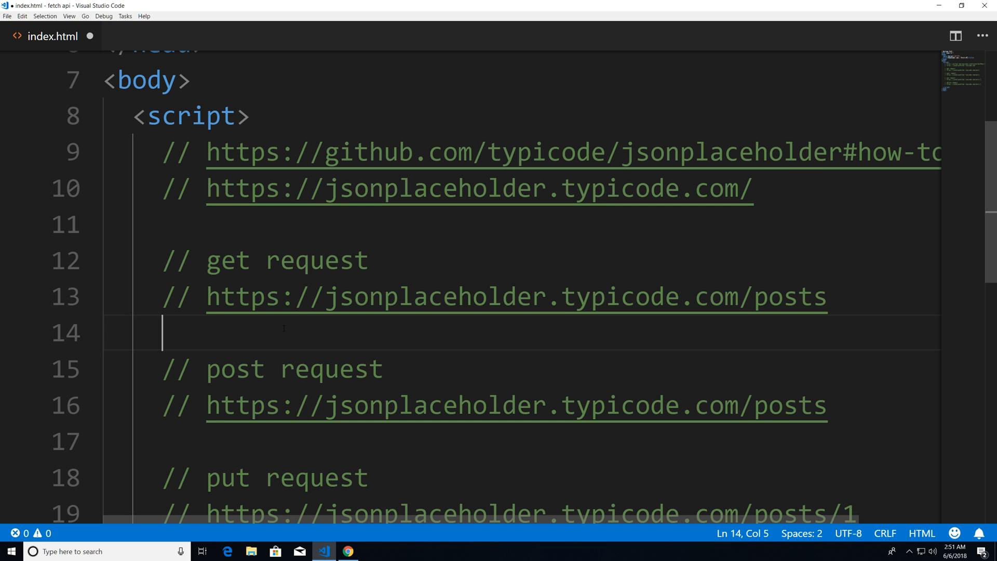
{"action": "type", "text": "fetch('')"}
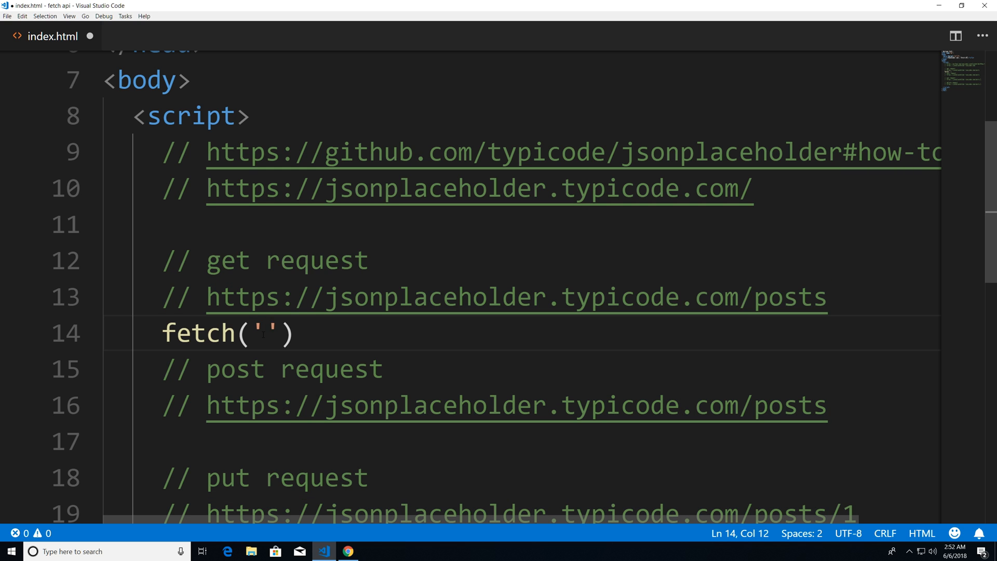
{"action": "type", "text": "https://jsonplaceholder.typicode.com/posts"}
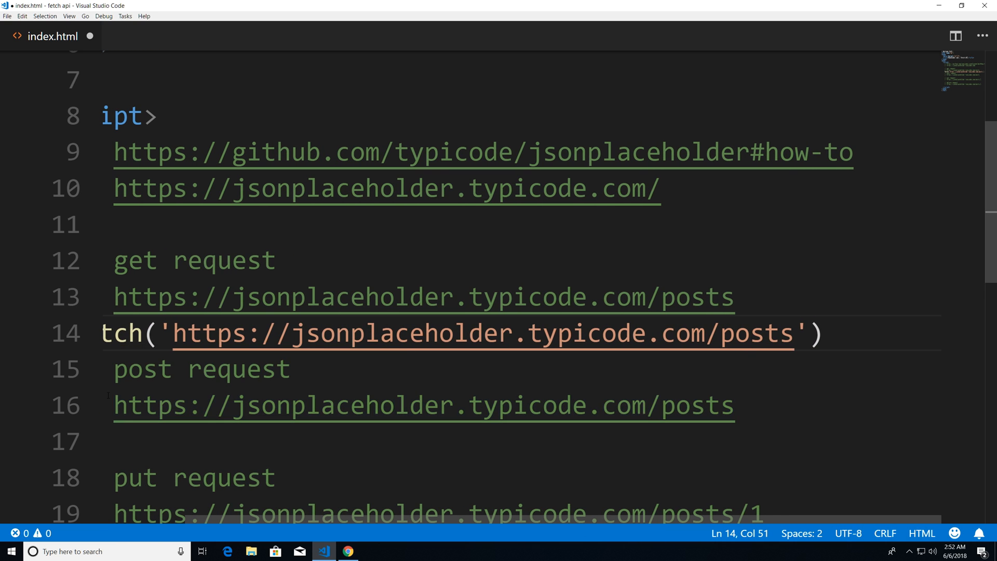
{"action": "left_click", "coordinate": [814, 335]}
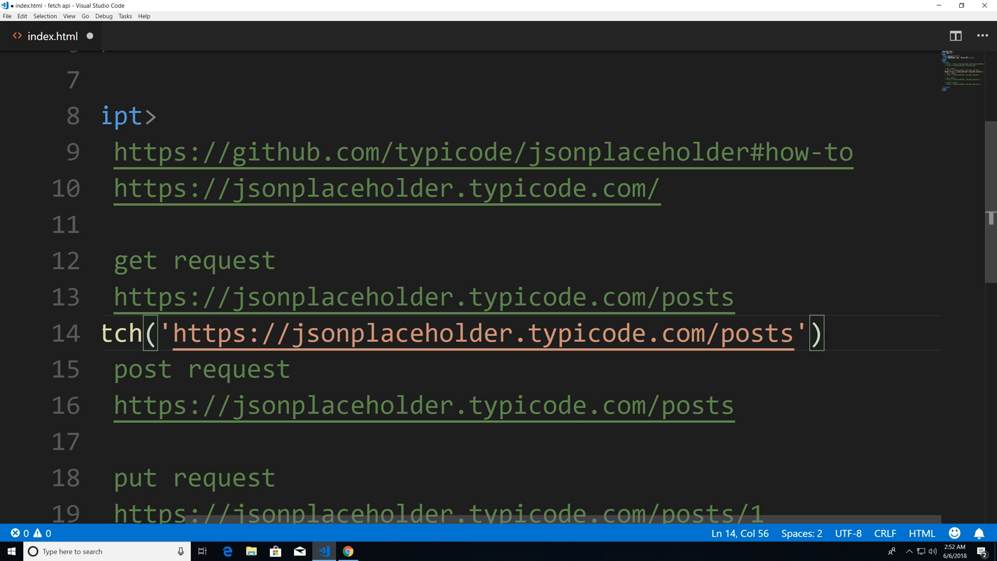
{"action": "type", "text": ".the"}
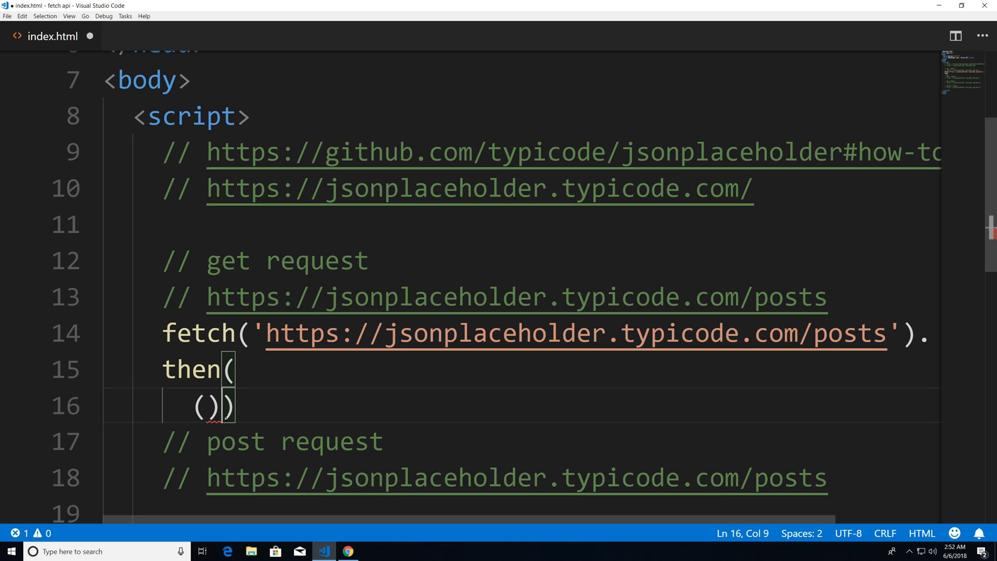
- Fill the first .then with (response)=> response.json() to parse the response as JSON
{"action": "type", "text": "respons"}
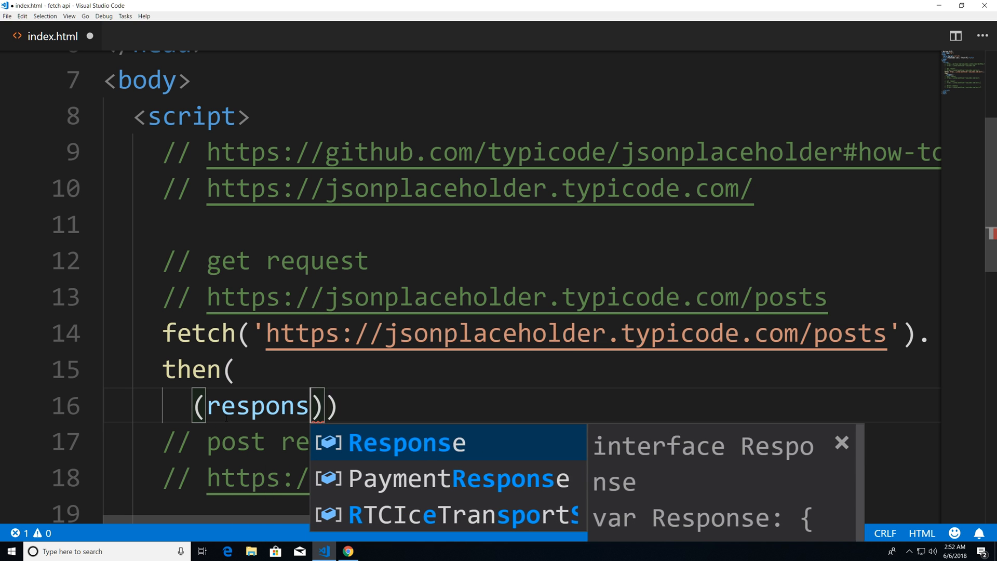
{"action": "type", "text": "e"}
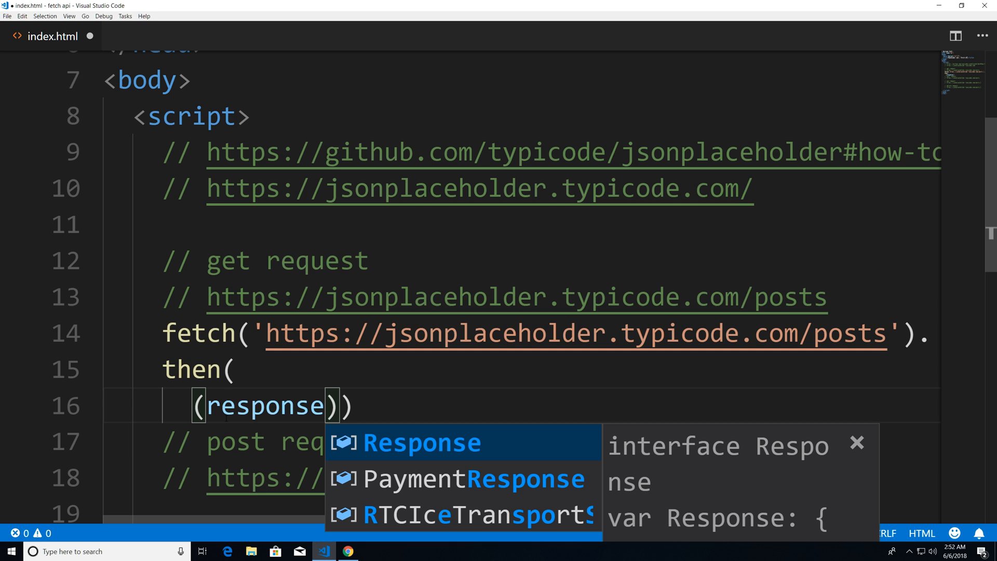
{"action": "key", "text": "Escape"}
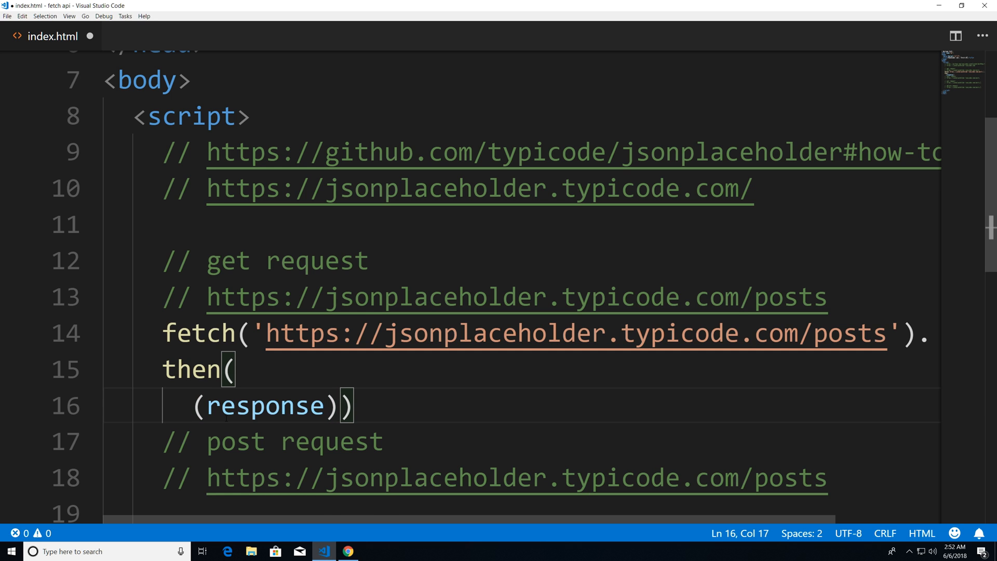
{"action": "type", "text": "="}
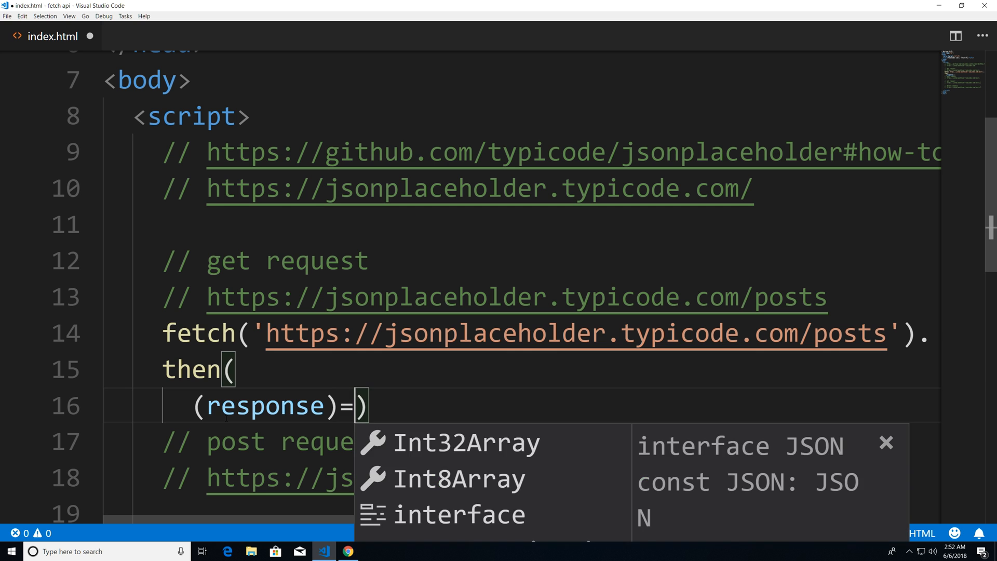
{"action": "type", "text": "> respon"}
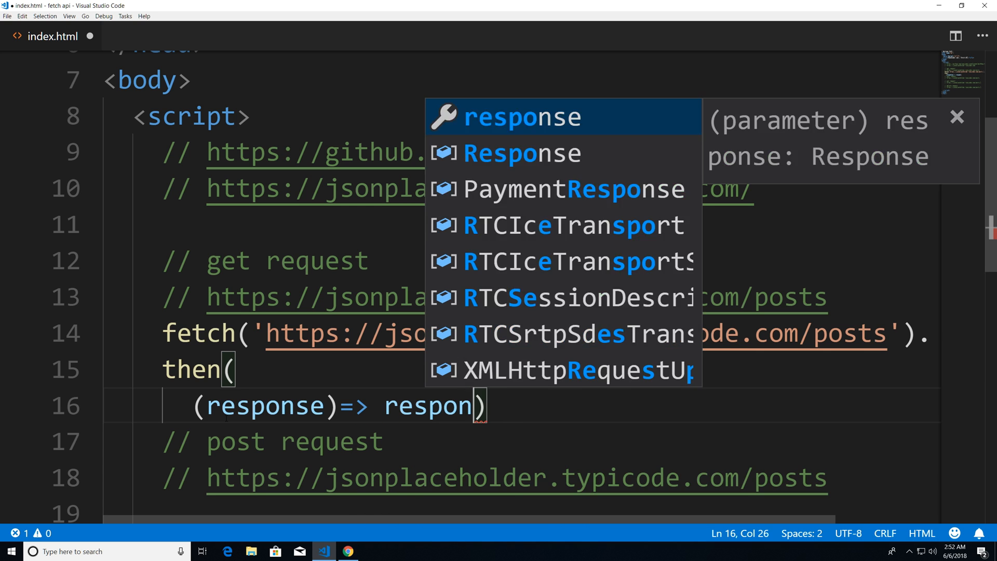
{"action": "type", "text": ".json"}
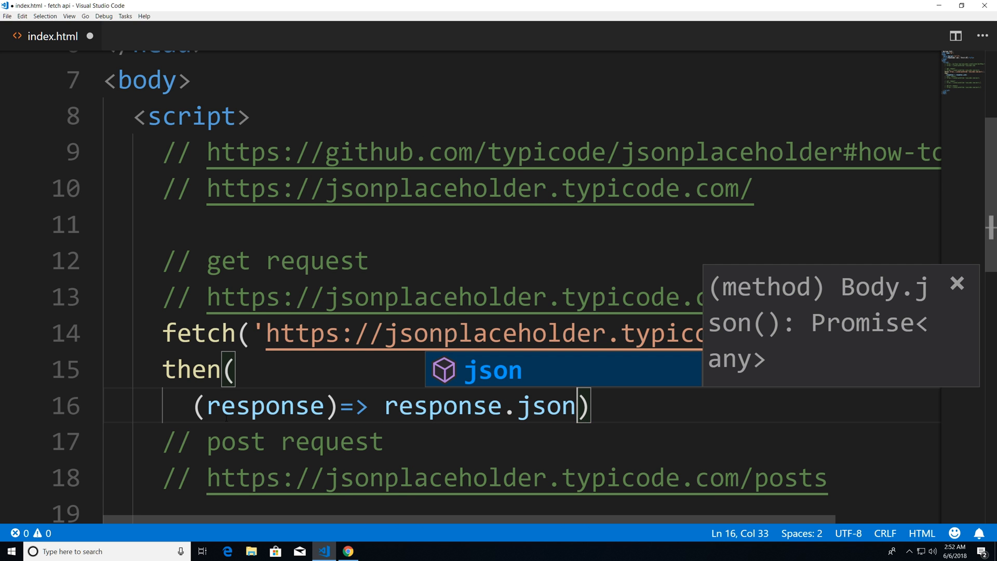
{"action": "type", "text": "()"}
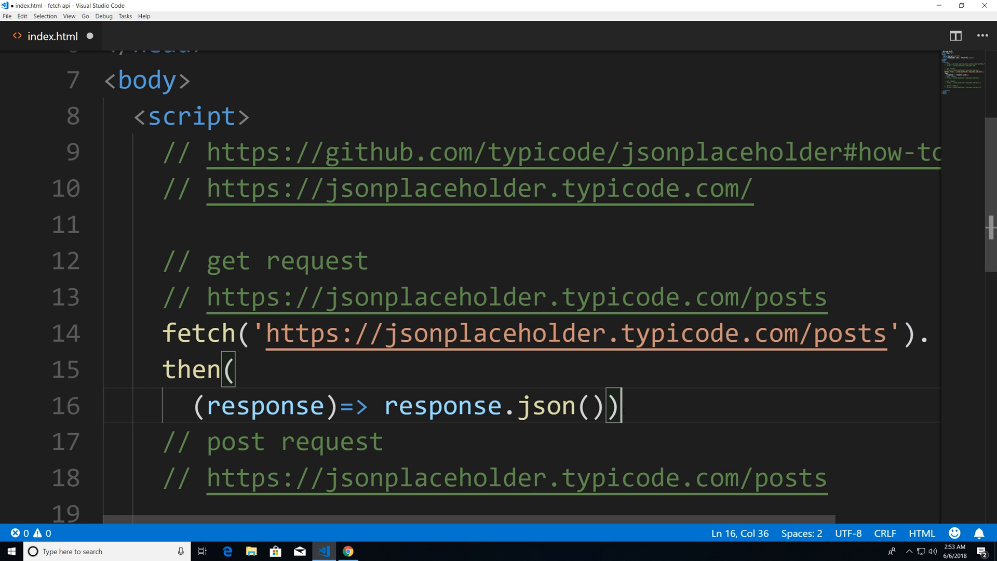
- Chain .then((data)=> console.log(data)) so the parsed posts are logged
{"action": "type", "text": ".then("}
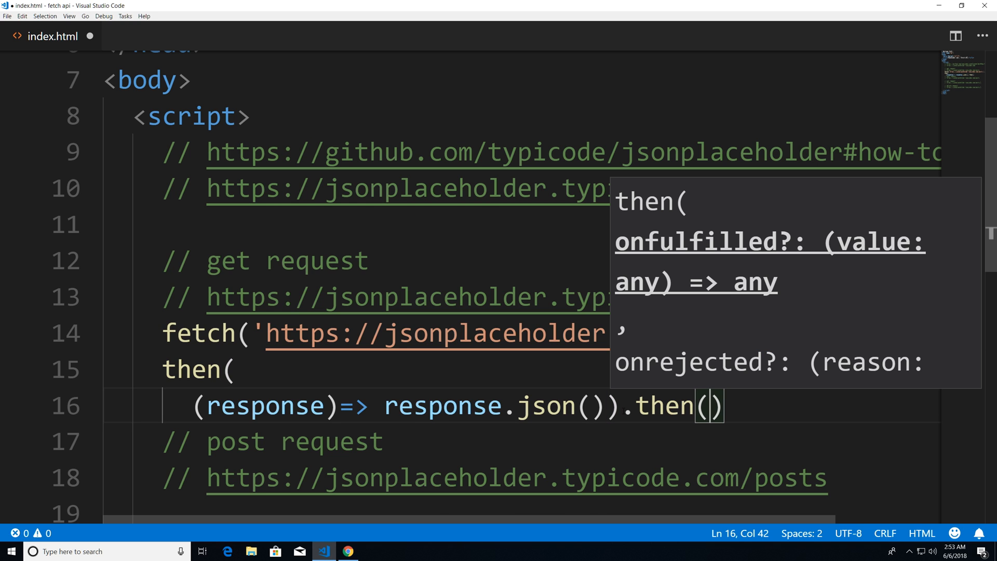
{"action": "type", "text": "("}
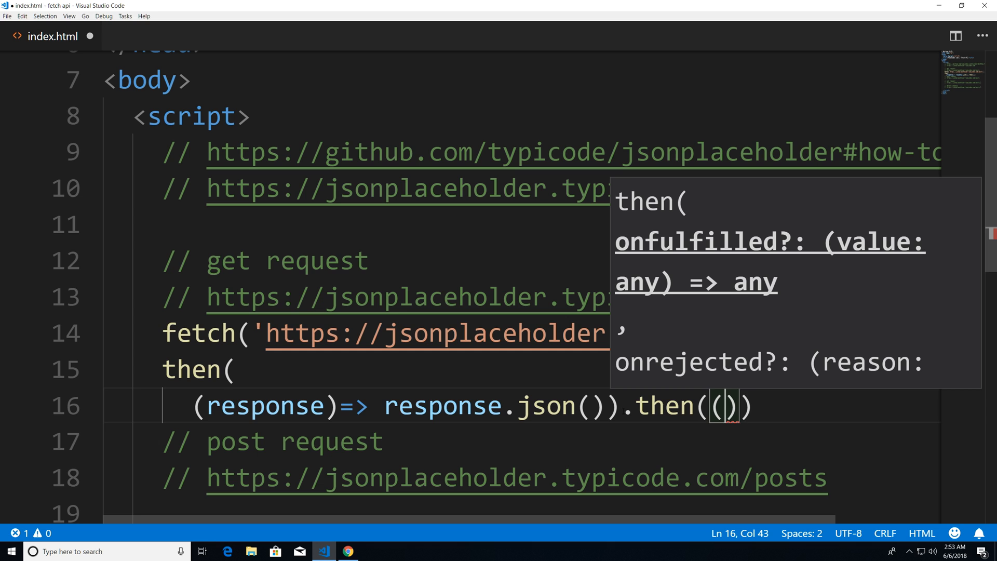
{"action": "type", "text": "="}
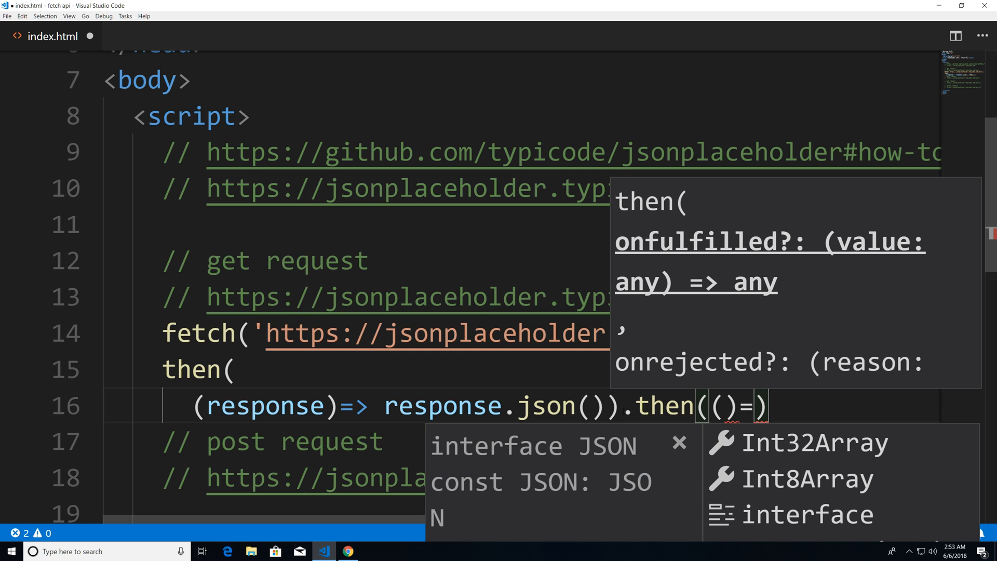
{"action": "type", "text": ">"}
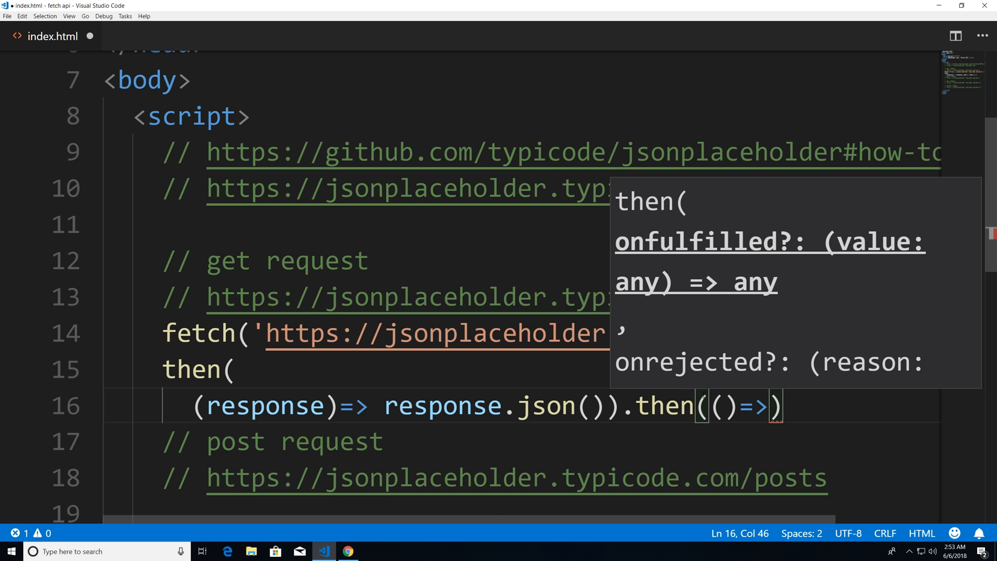
{"action": "type", "text": "data"}
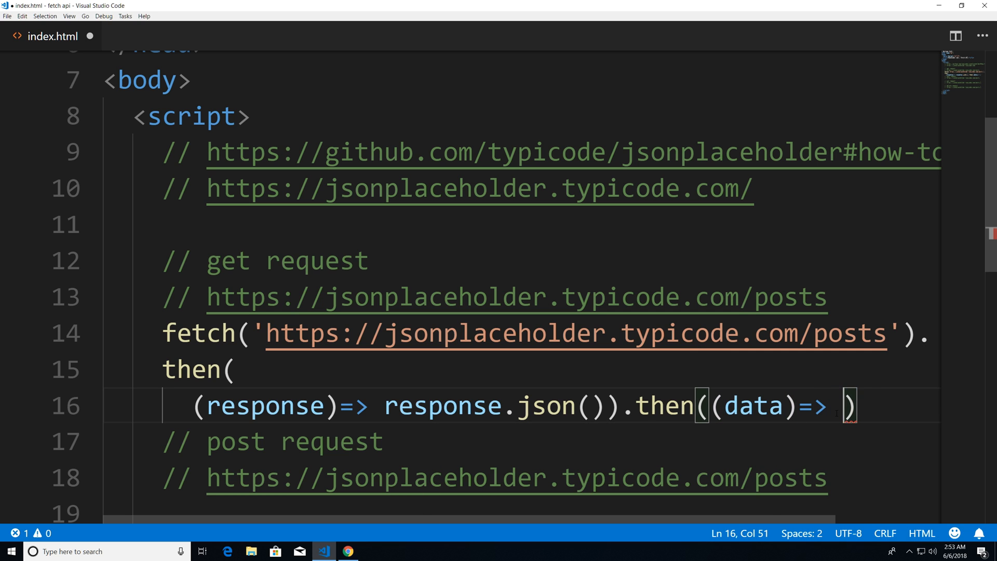
{"action": "key", "text": "Backspace"}
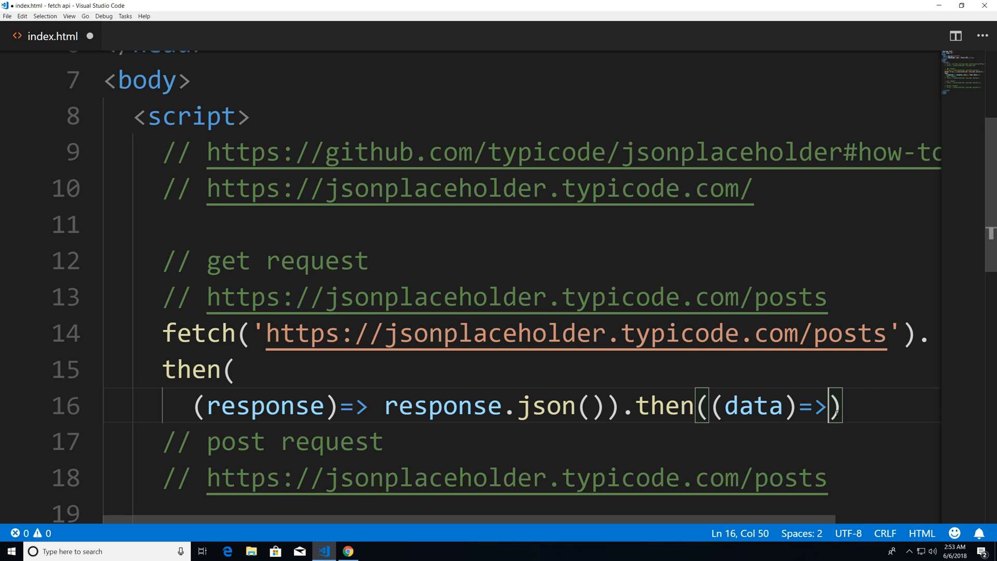
{"action": "key", "text": "Enter"}
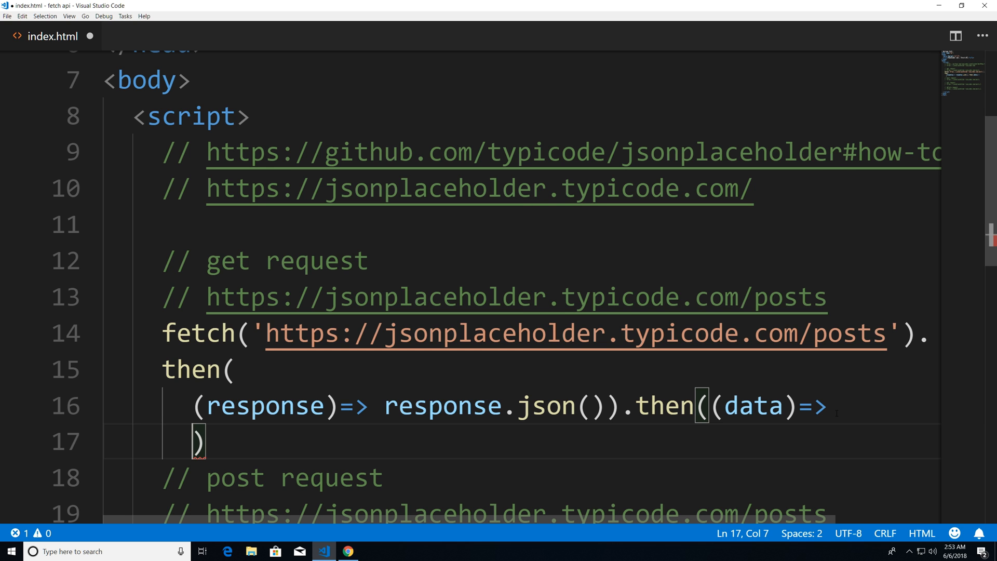
{"action": "type", "text": "console.log("}
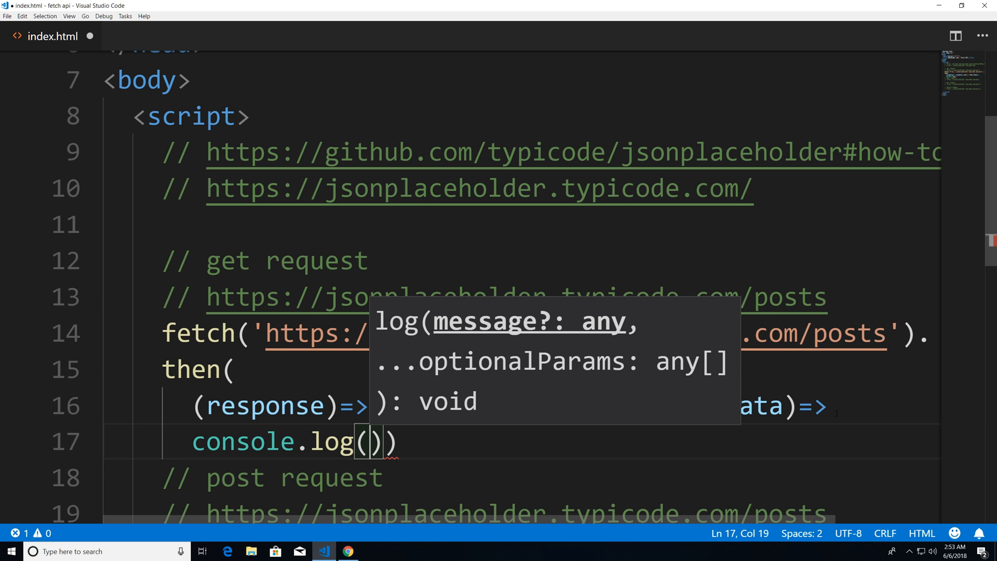
{"action": "type", "text": "data"}
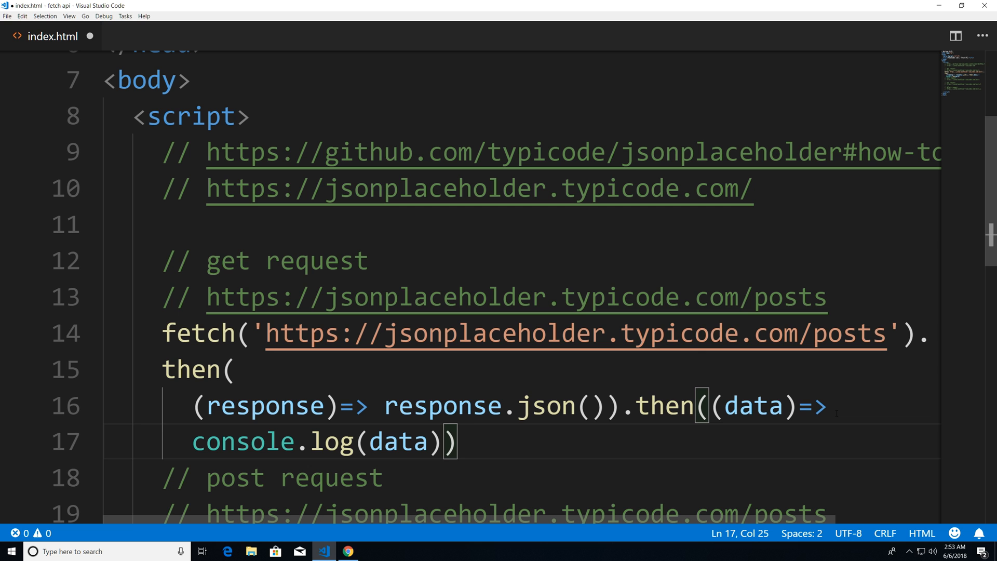
{"action": "type", "text": ";"}
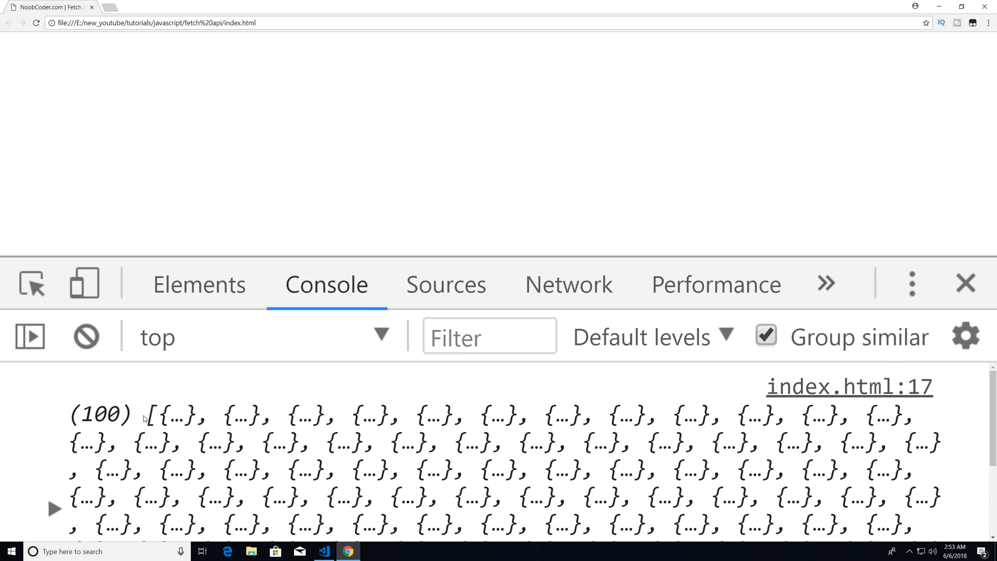
- Scroll through the logged array of 100 post objects in Chrome's console and return to the editor
{"action": "scroll", "scroll_direction": "down", "scroll_amount": 3}
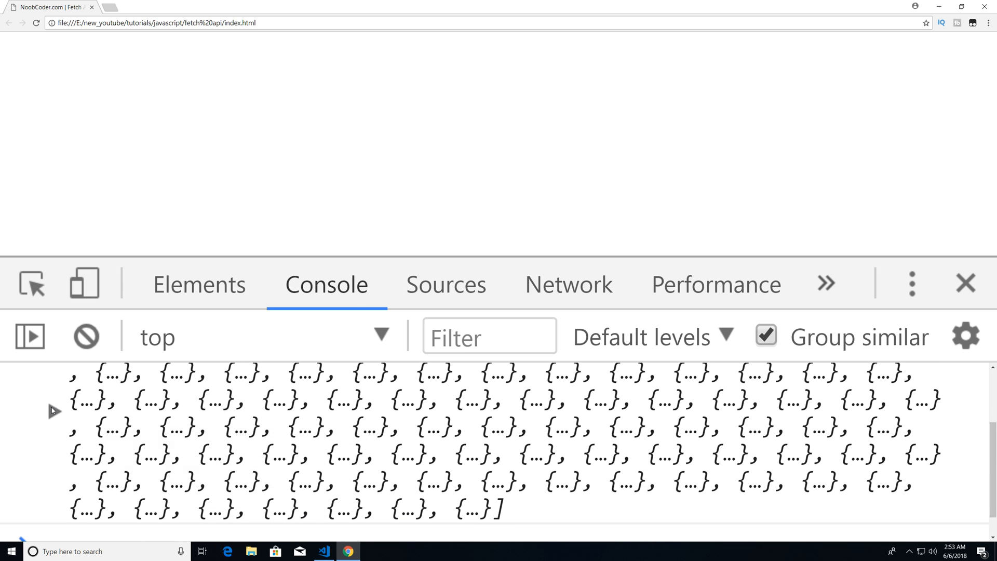
{"action": "scroll", "scroll_direction": "down", "scroll_amount": 3}
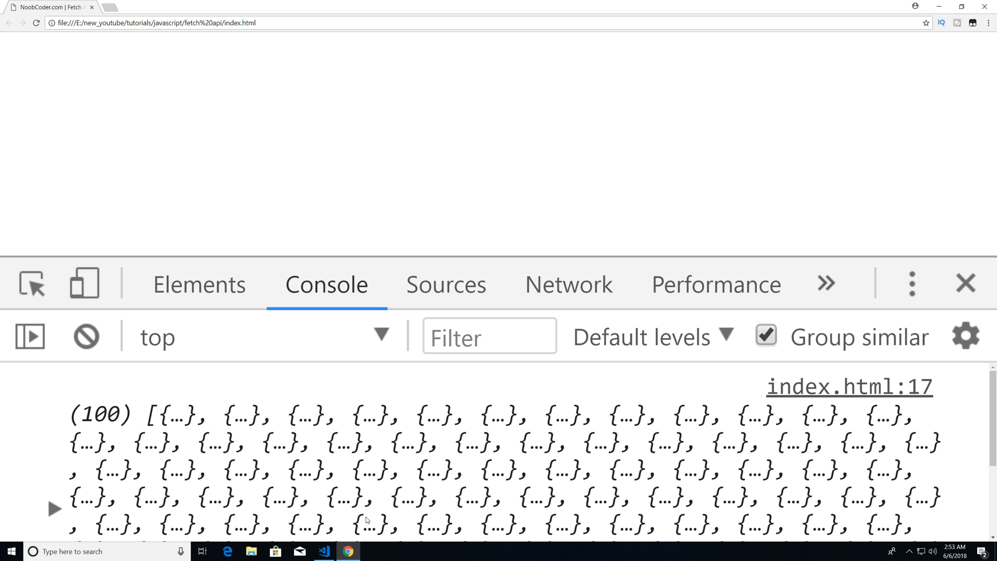
{"action": "left_click", "coordinate": [320, 550]}
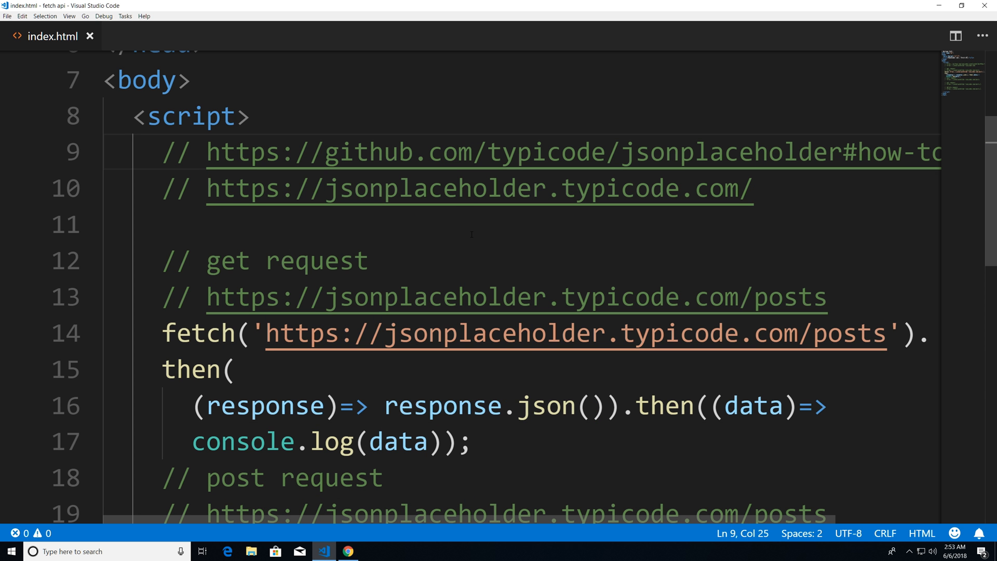
- Paste a copy of the GET fetch-and-log chain on the empty line under the post request comment
{"action": "scroll", "scroll_direction": "down", "scroll_amount": 3}
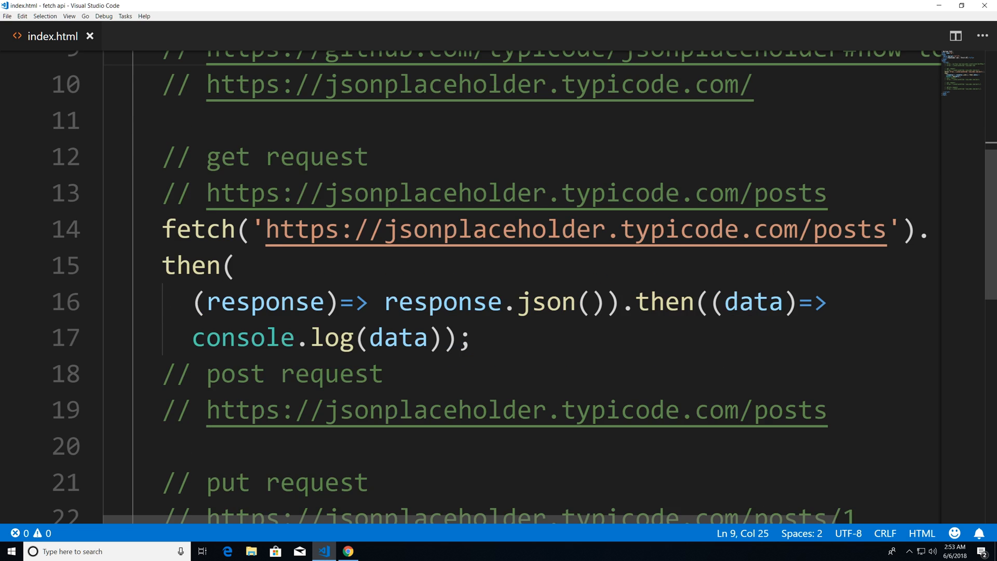
{"action": "scroll", "scroll_direction": "down", "scroll_amount": 3}
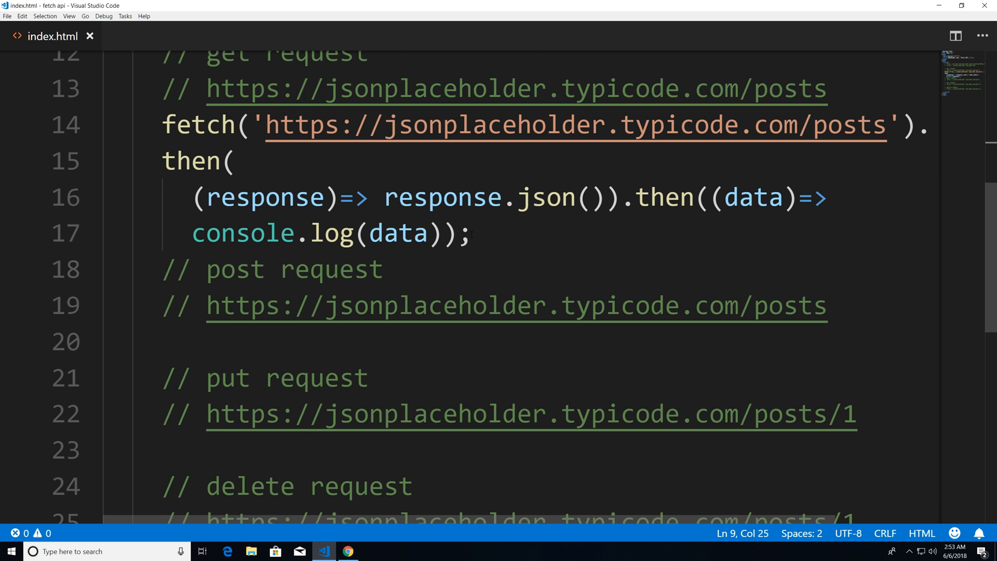
{"action": "scroll", "scroll_direction": "down", "scroll_amount": 3}
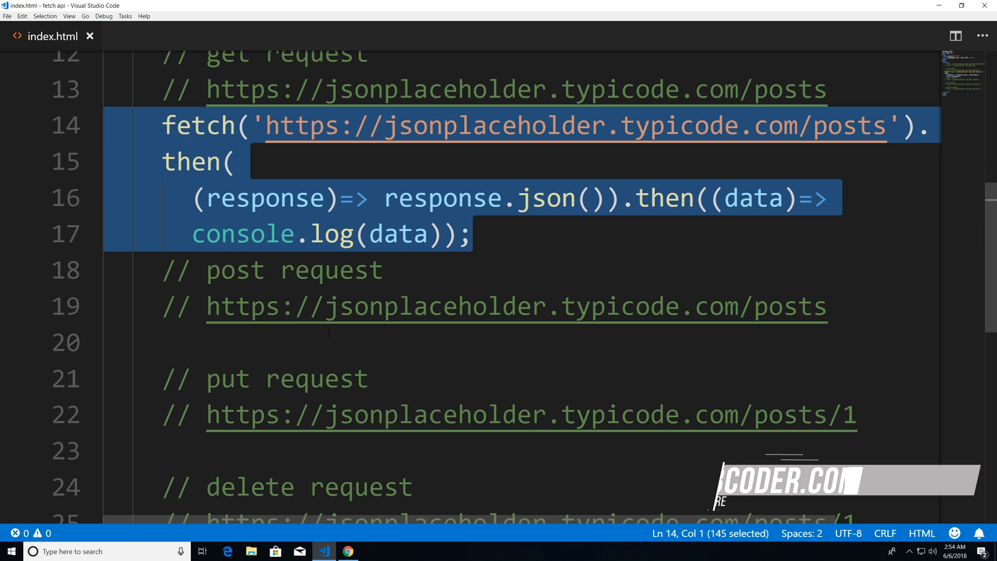
{"action": "left_click", "coordinate": [328, 343]}
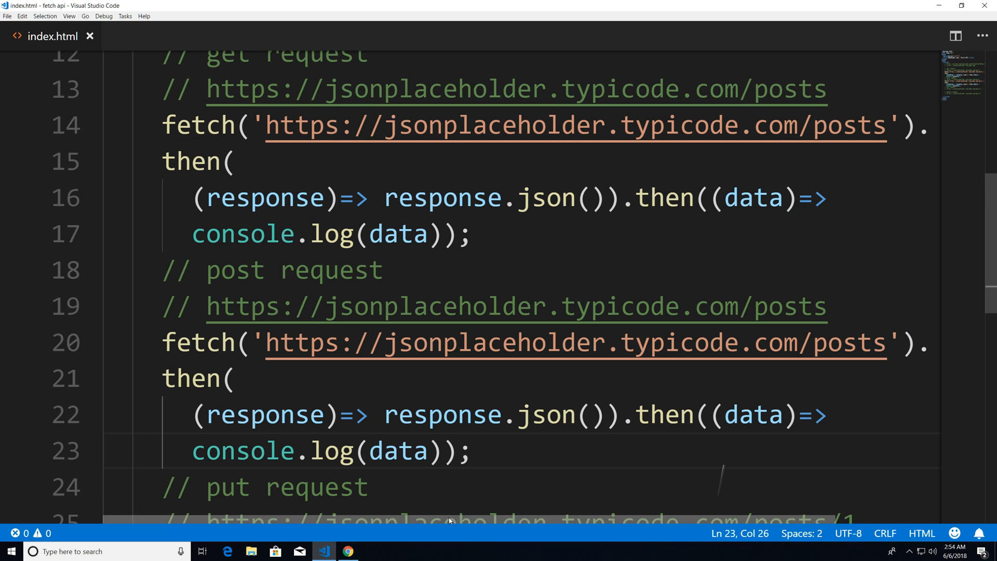
{"action": "scroll", "scroll_direction": "down", "scroll_amount": 3}
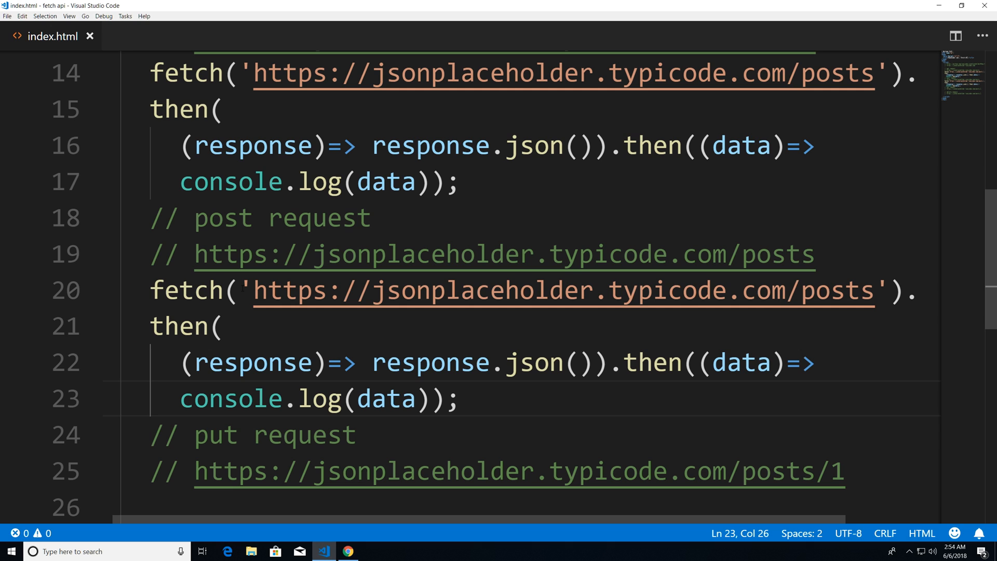
- Add an options object after the URL with method : "Post"
{"action": "left_click_drag", "start_coordinate": [248, 291], "coordinate": [446, 290]}
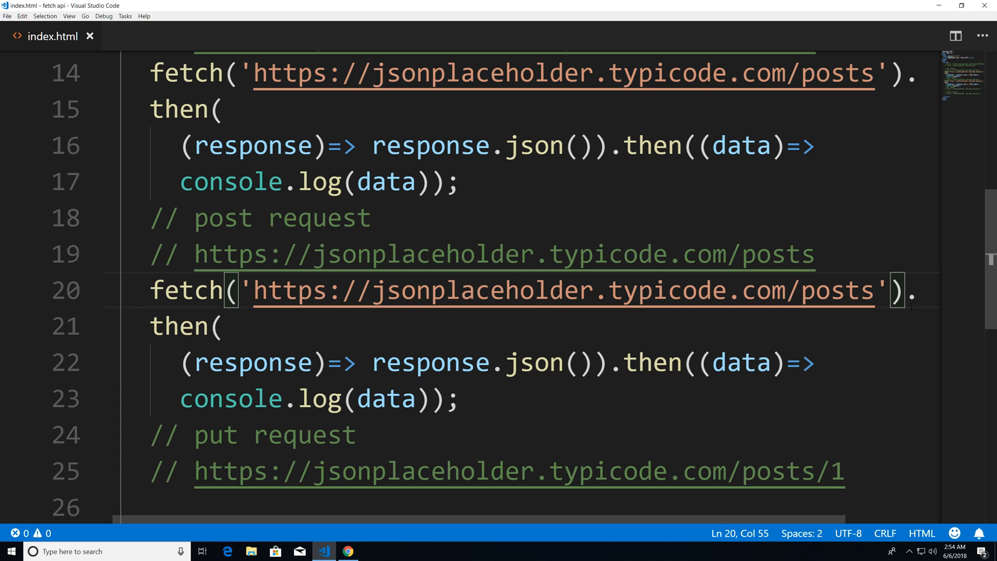
{"action": "type", "text": ",{}"}
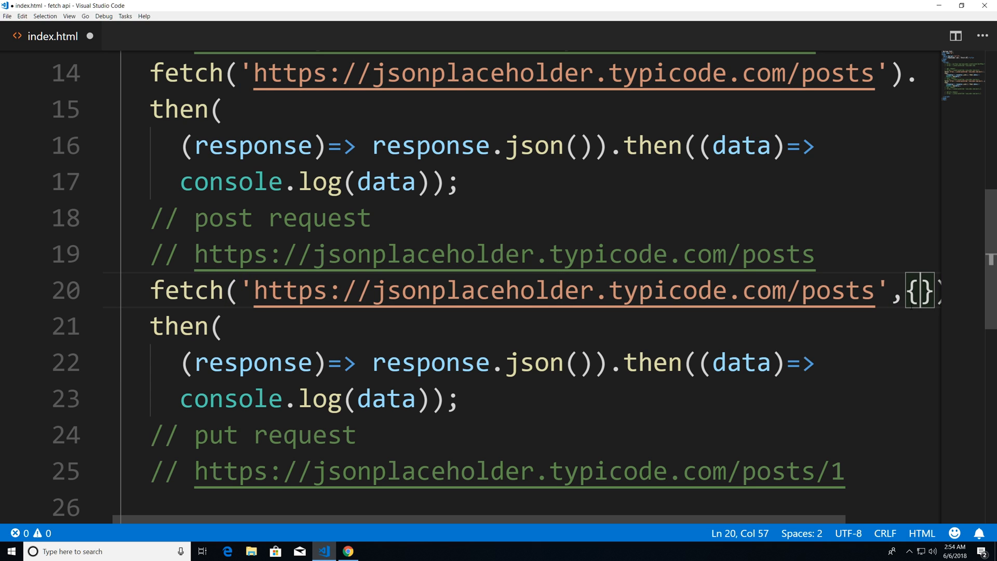
{"action": "key", "text": "Enter"}
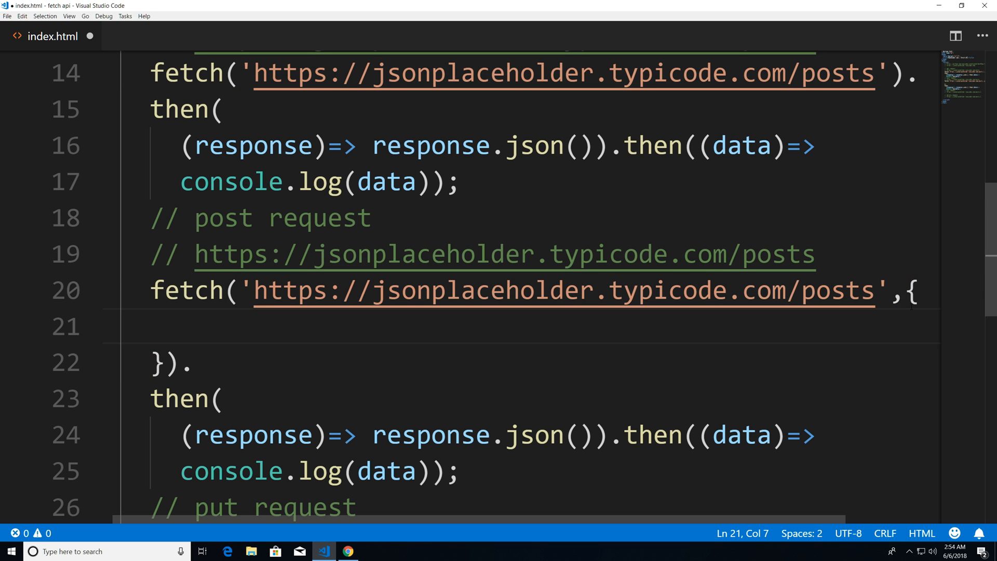
{"action": "type", "text": "method : \""}
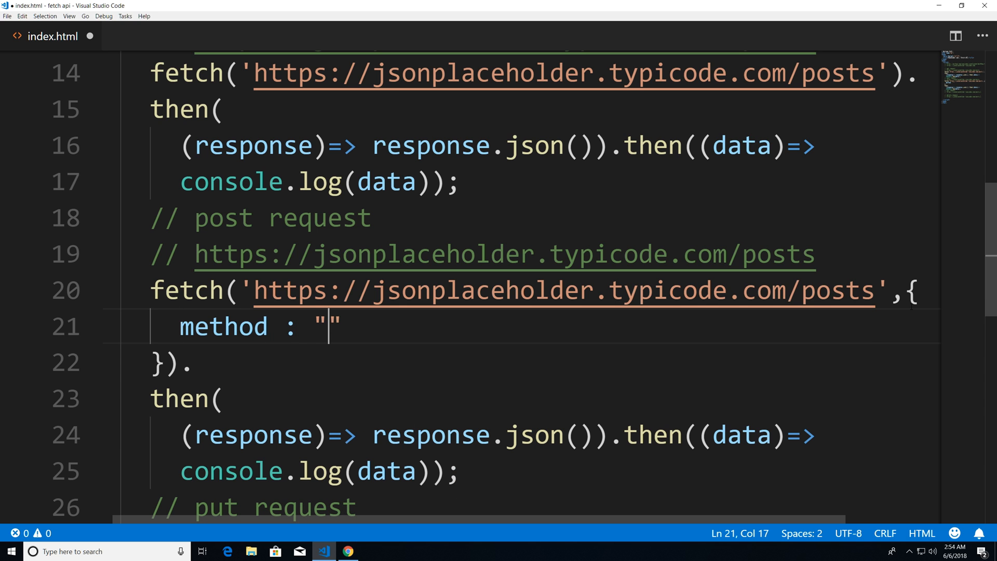
{"action": "type", "text": "Post"}
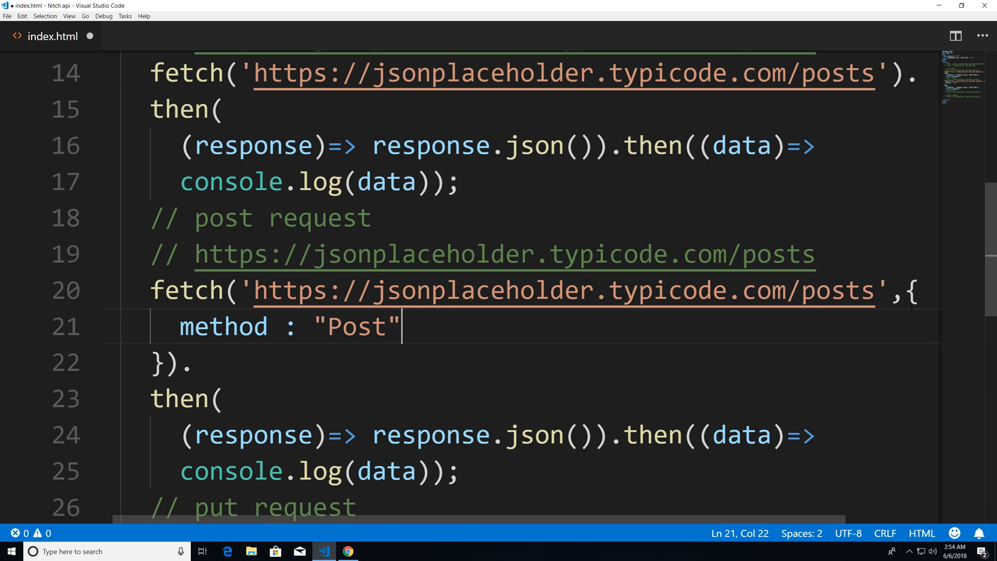
{"action": "type", "text": ","}
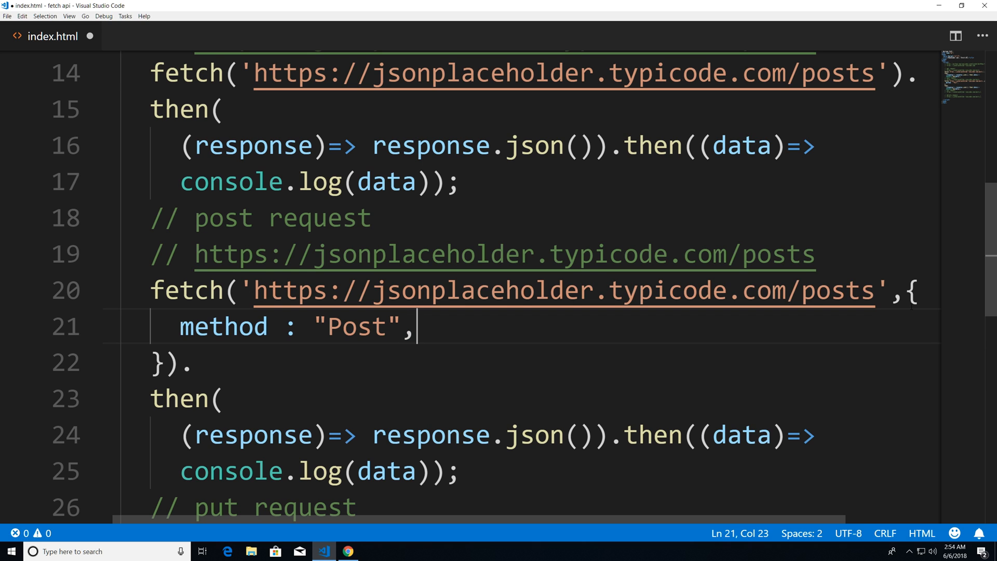
{"action": "key", "text": "Enter"}
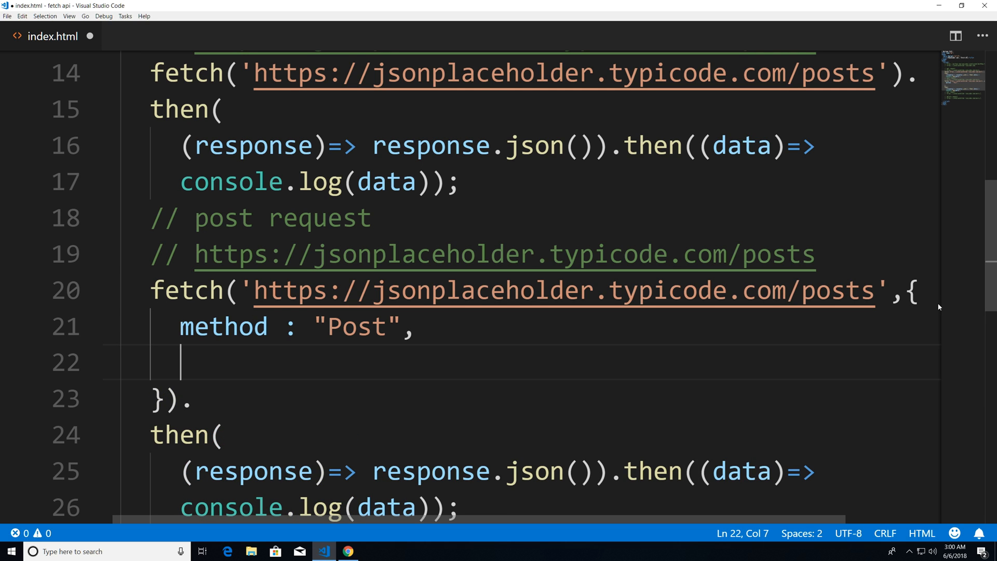
- Add body : JSON.stringify({fakeData : 1}) to the options object
{"action": "type", "text": "body :"}
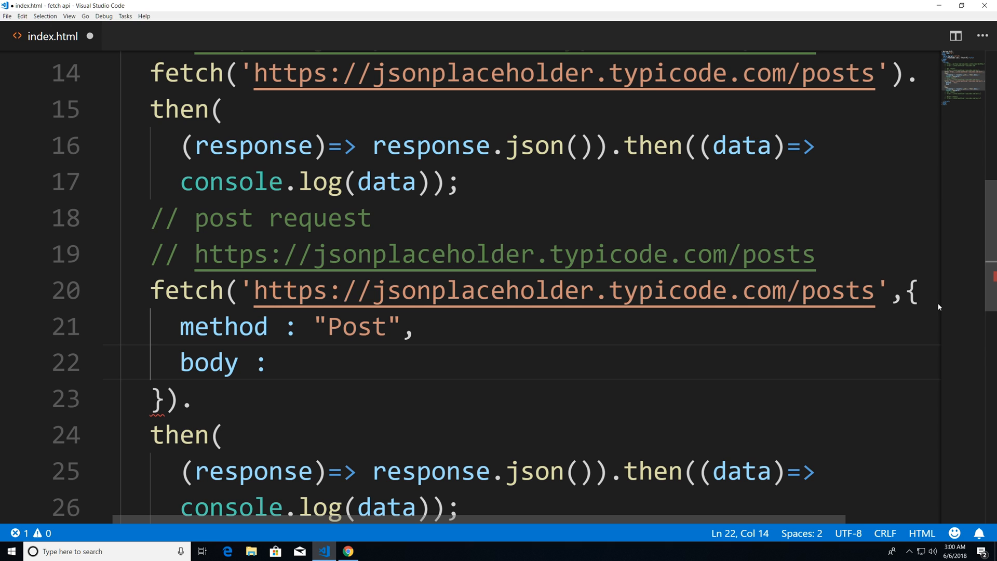
{"action": "type", "text": "J"}
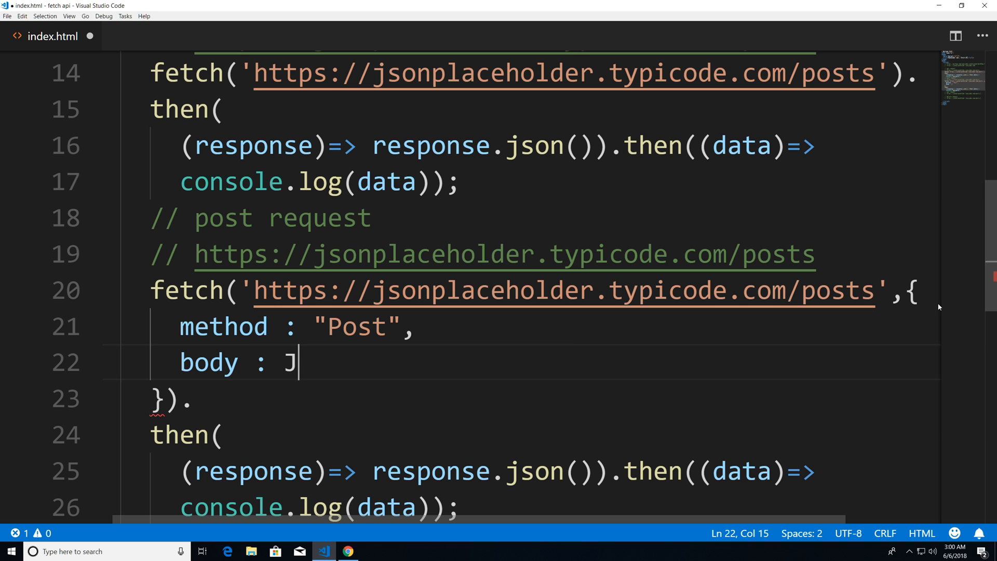
{"action": "type", "text": "so"}
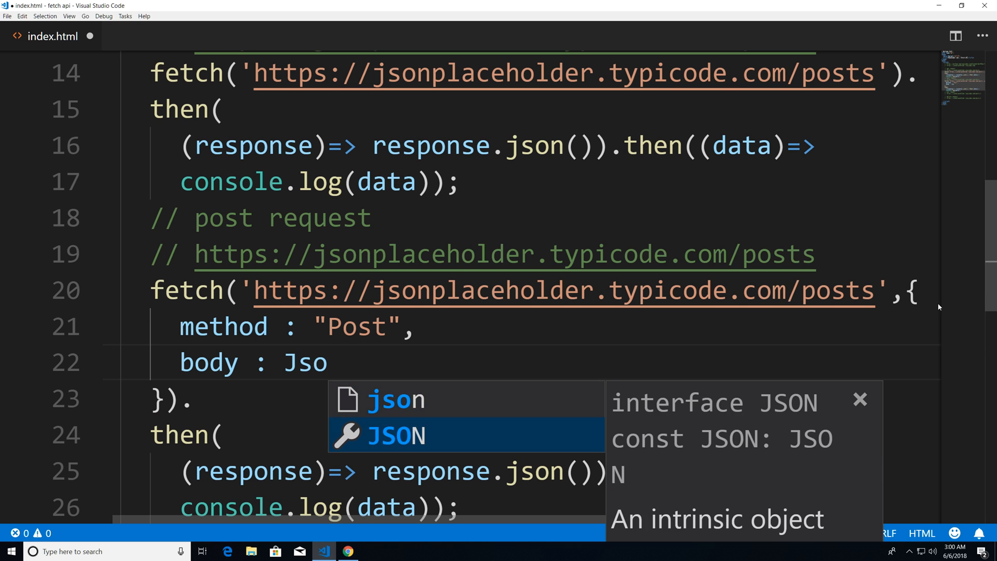
{"action": "type", "text": "JSON.stringify({"}
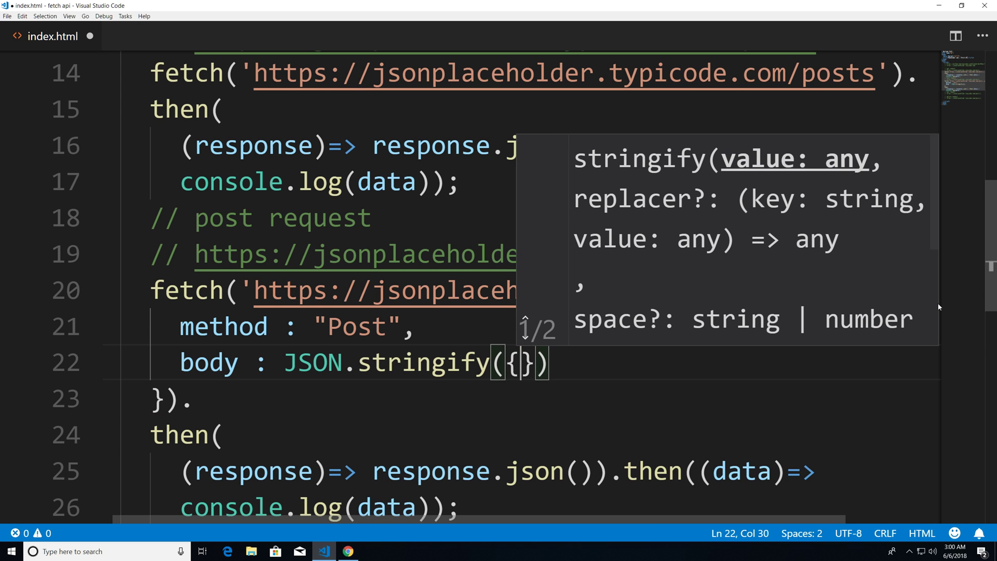
{"action": "type", "text": "f"}
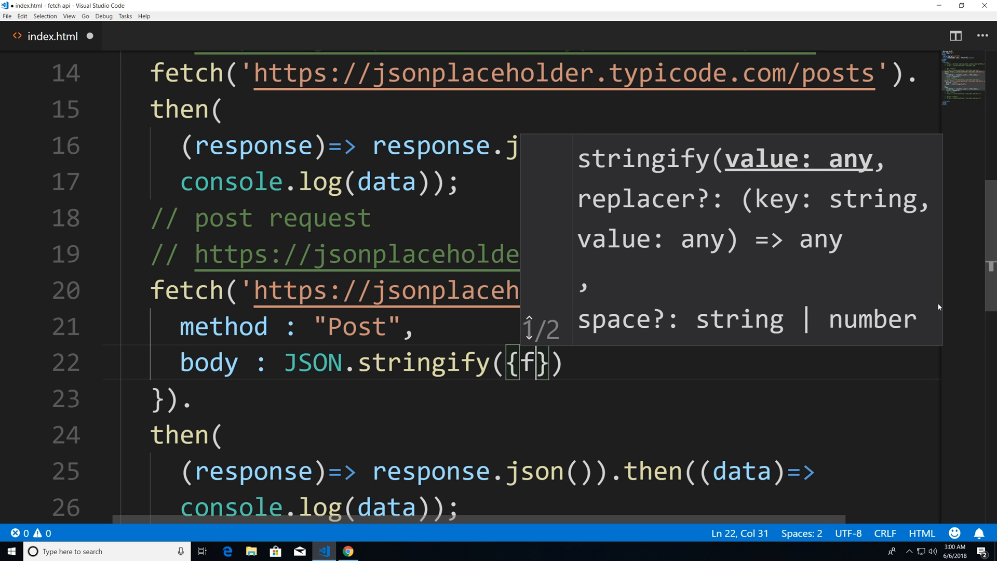
{"action": "type", "text": "akeData : 1"}
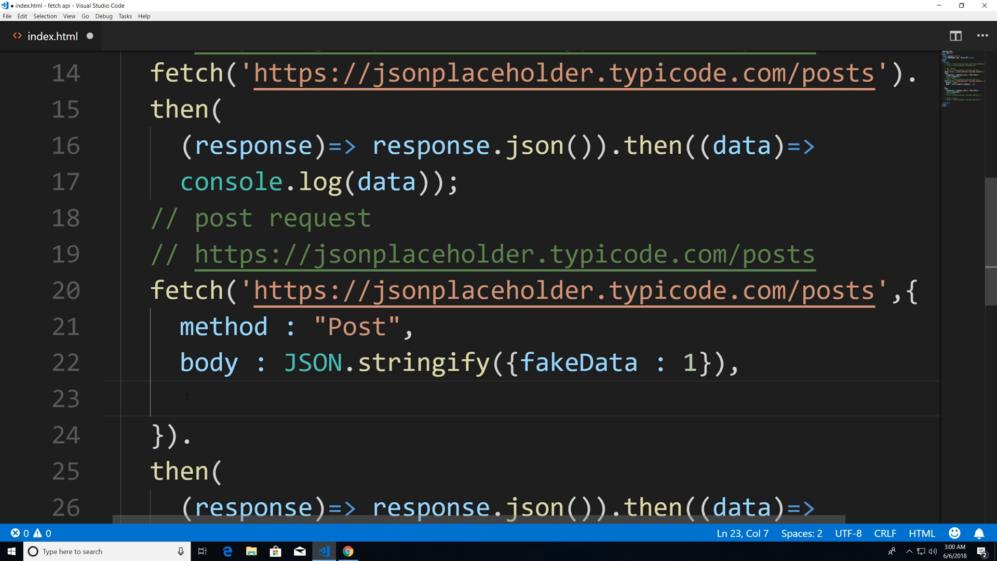
- Add headers : { 'Content-type' : "application/json" } after the body option
{"action": "type", "text": "headers : {"}
{"action": "type", "text": "'"}
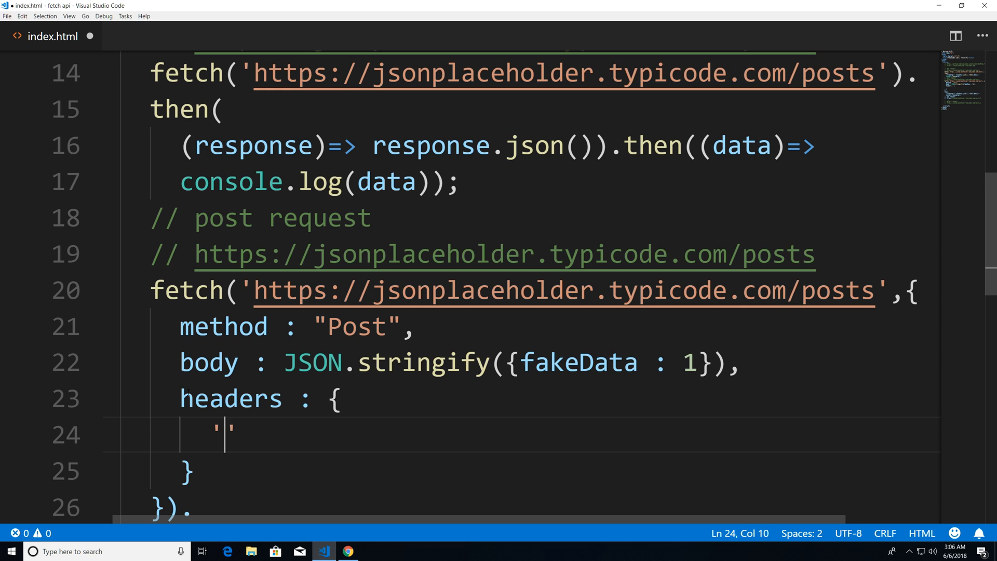
{"action": "type", "text": "Con"}
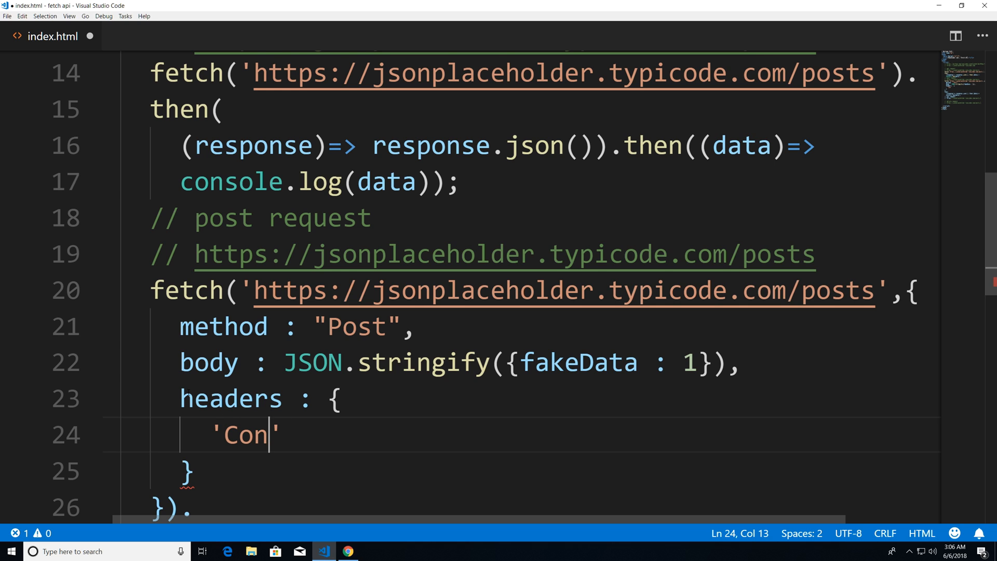
{"action": "type", "text": "tent-"}
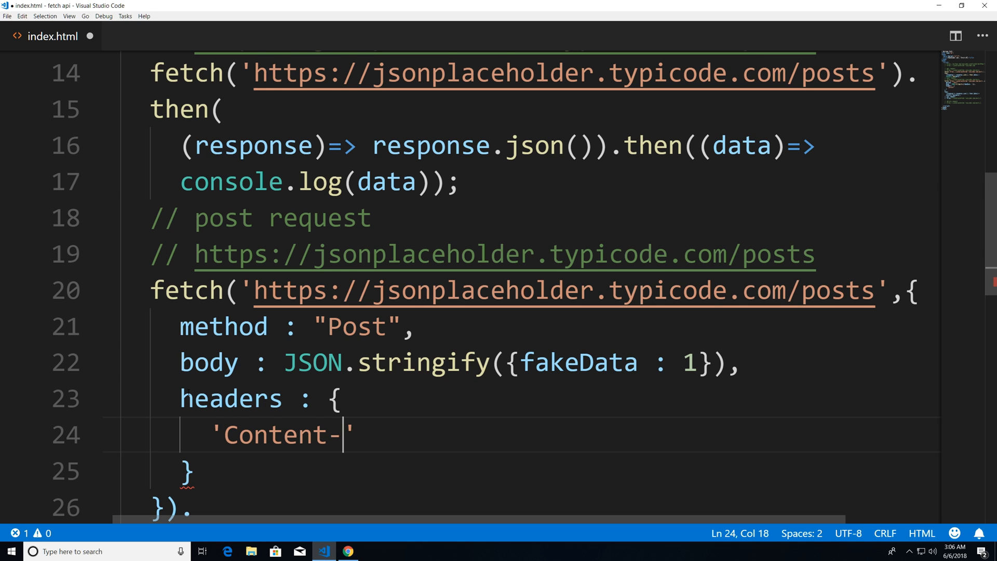
{"action": "type", "text": "type"}
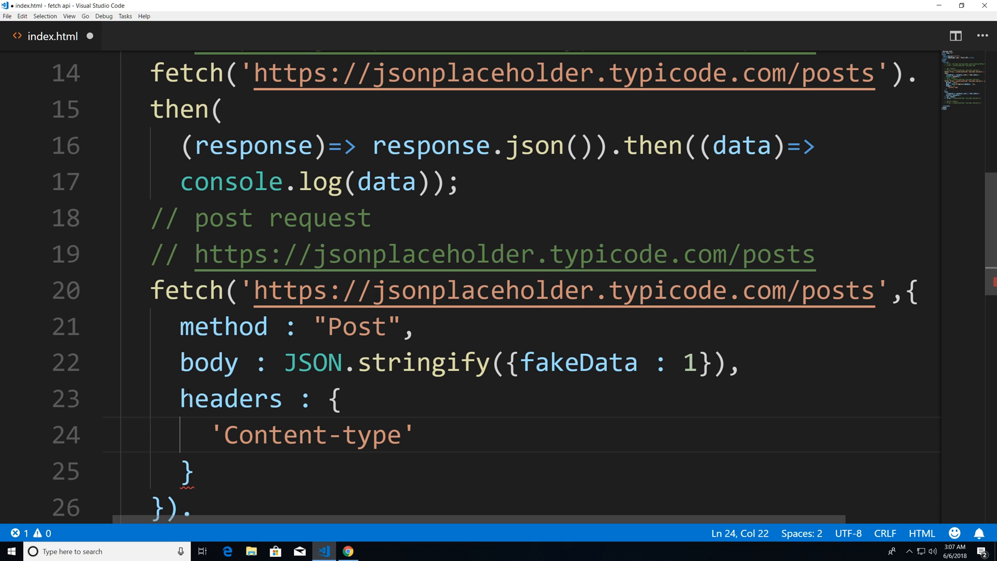
{"action": "type", "text": ":"}
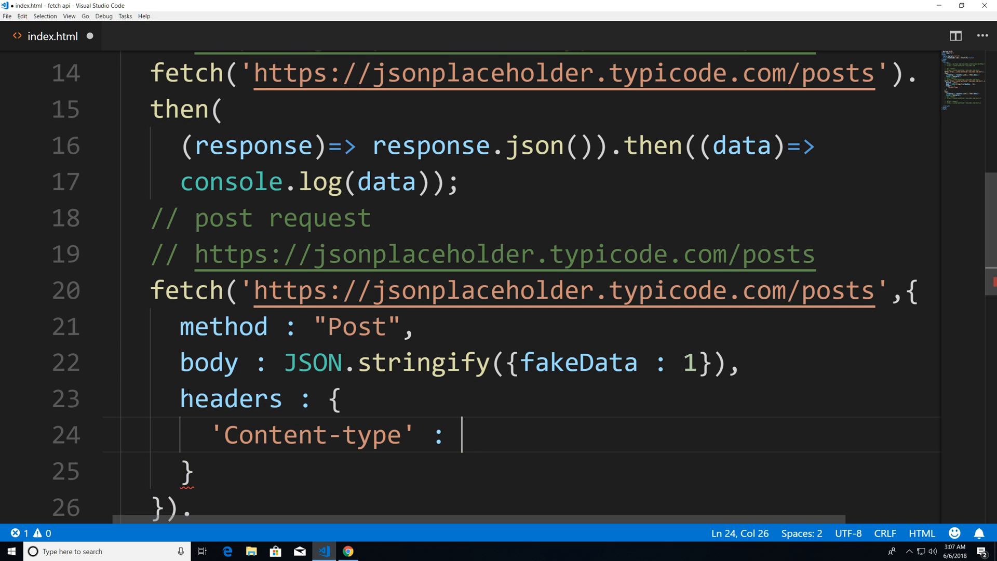
{"action": "type", "text": "\"app"}
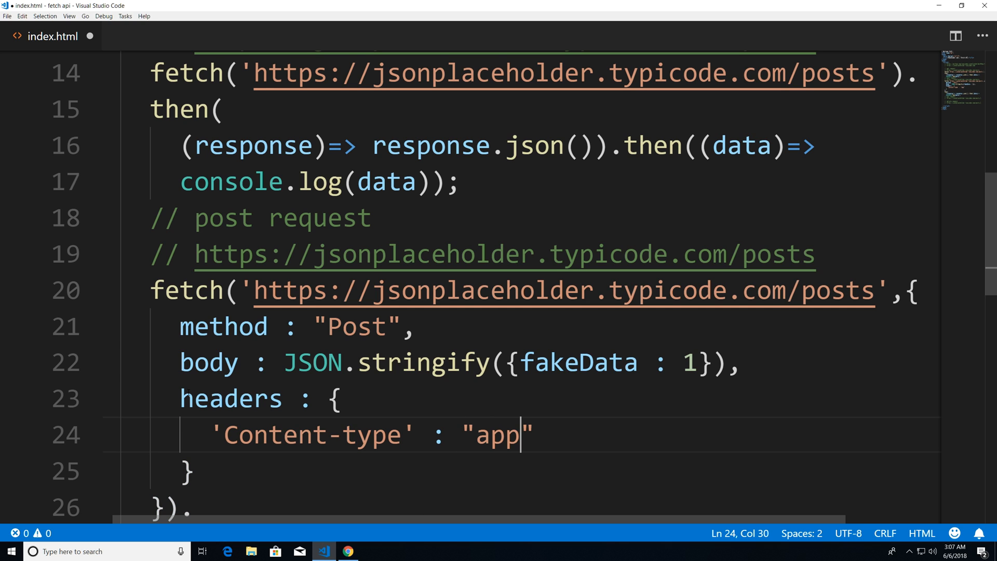
{"action": "type", "text": "lication"}
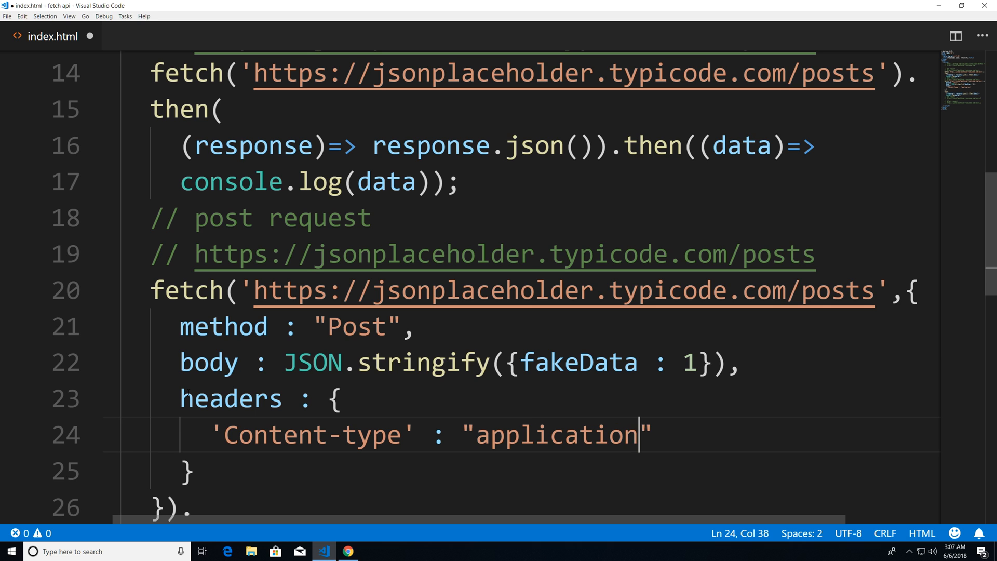
{"action": "type", "text": "/json"}
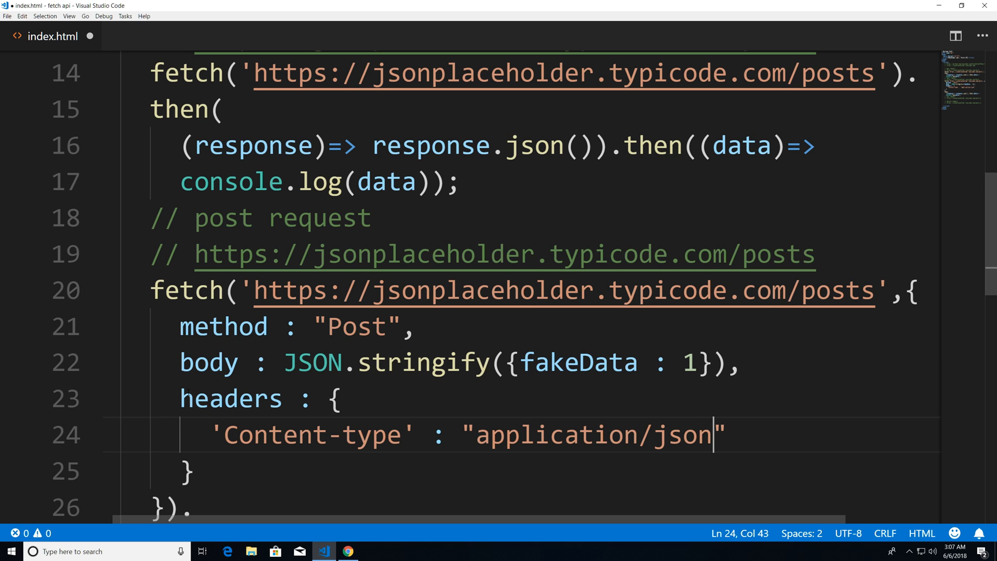
{"action": "mouse_move", "coordinate": [230, 311]}
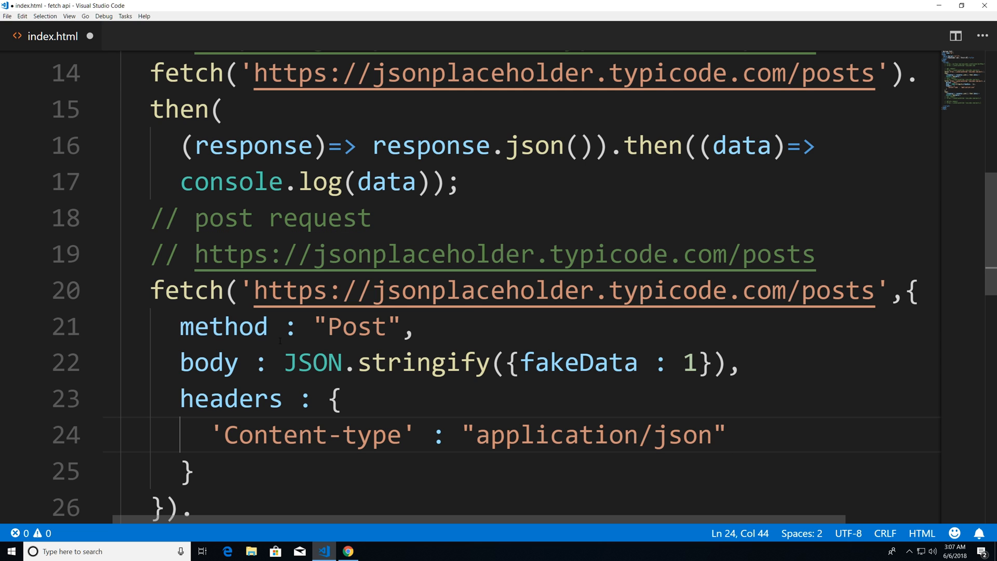
{"action": "mouse_move", "coordinate": [347, 550]}
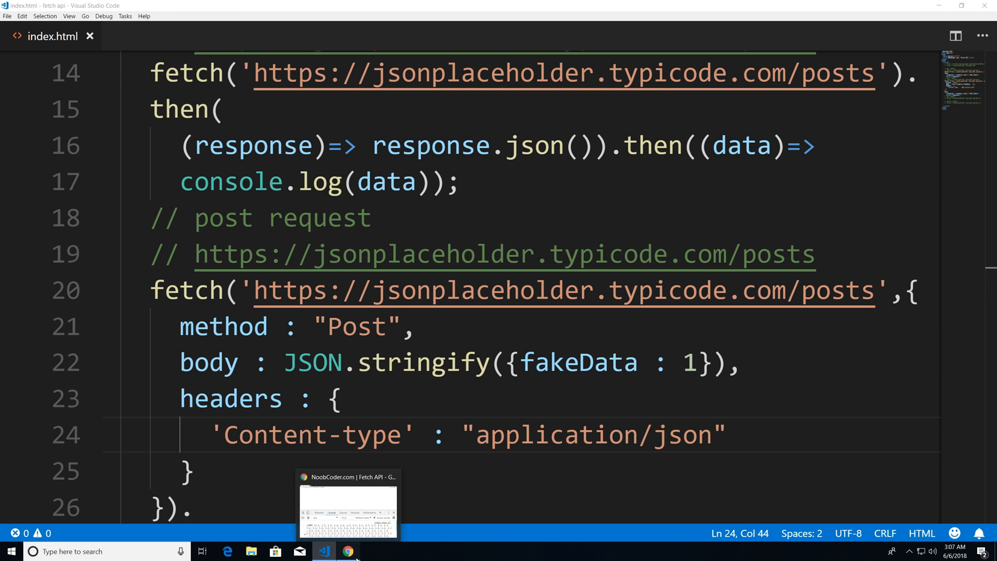
- Check the POST response {fakeData: 1, id: 101} in Chrome's console and return to the editor
{"action": "left_click", "coordinate": [348, 552]}
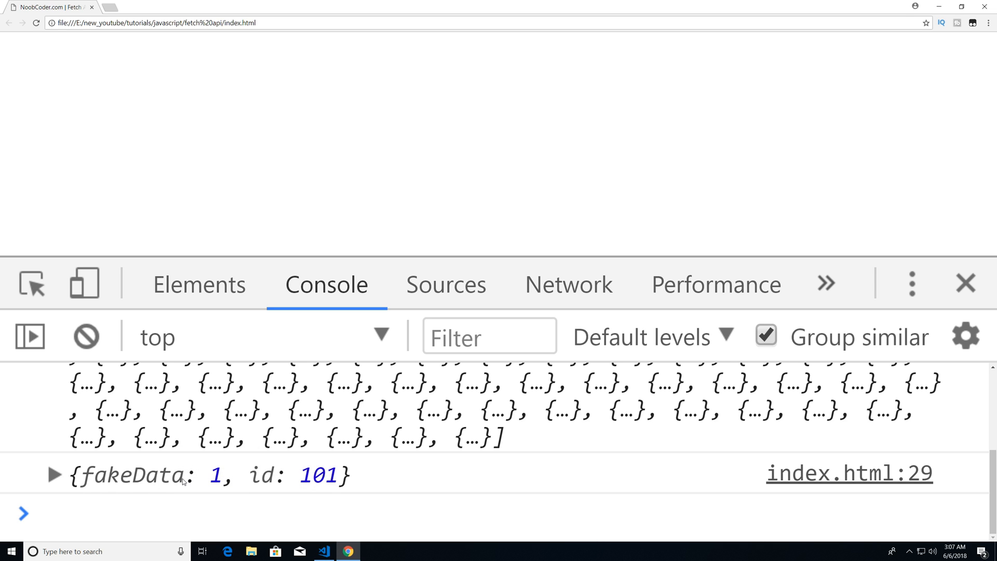
{"action": "mouse_move", "coordinate": [287, 487]}
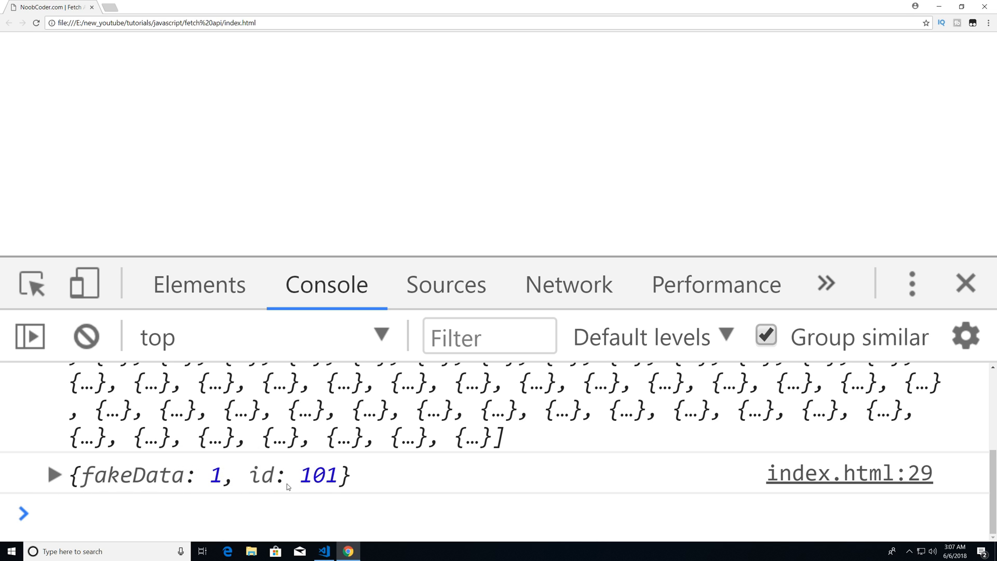
{"action": "mouse_move", "coordinate": [301, 488]}
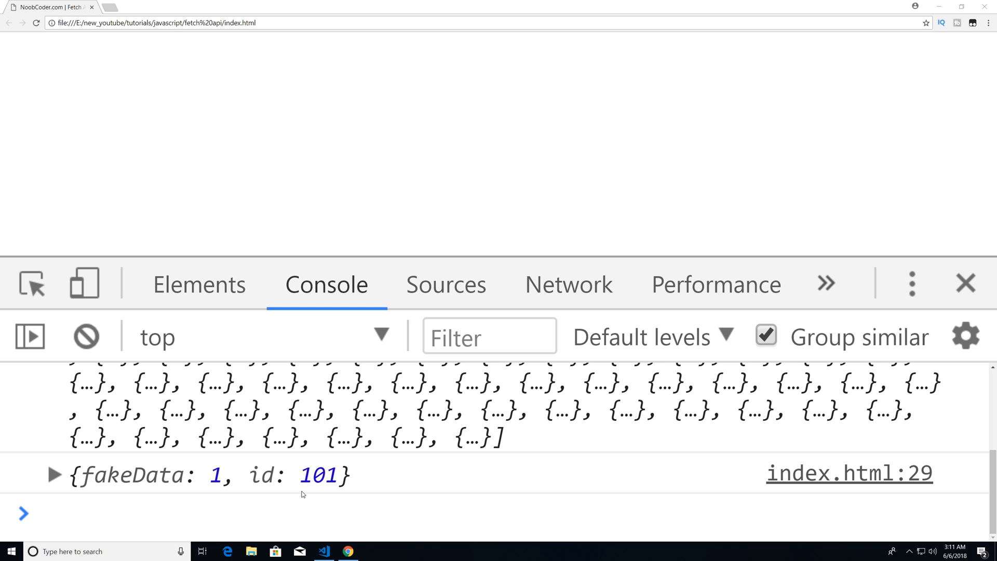
{"action": "left_click", "coordinate": [324, 550]}
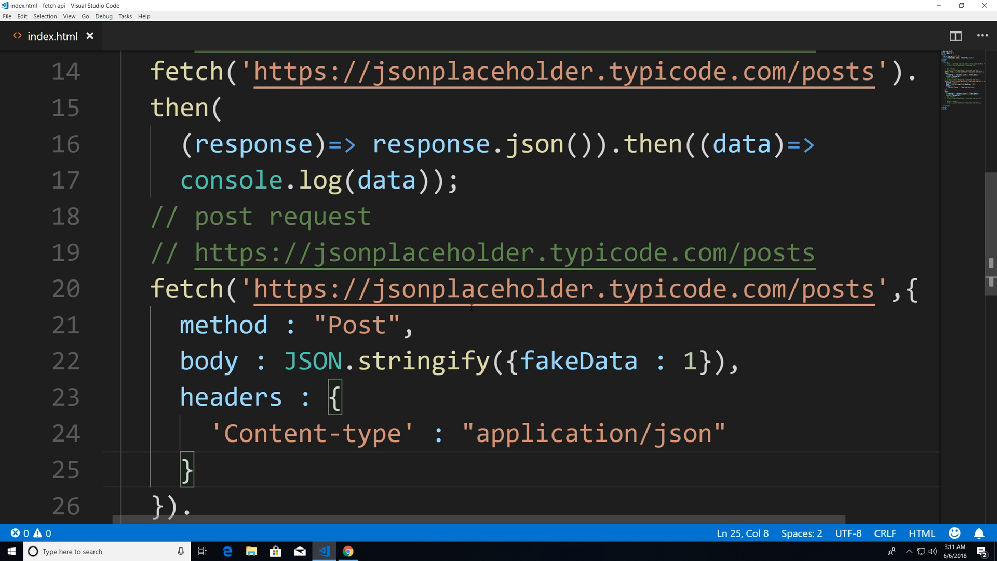
- Scroll down to place the copied POST fetch block under the put request comment
{"action": "scroll", "scroll_direction": "down", "scroll_amount": 3}
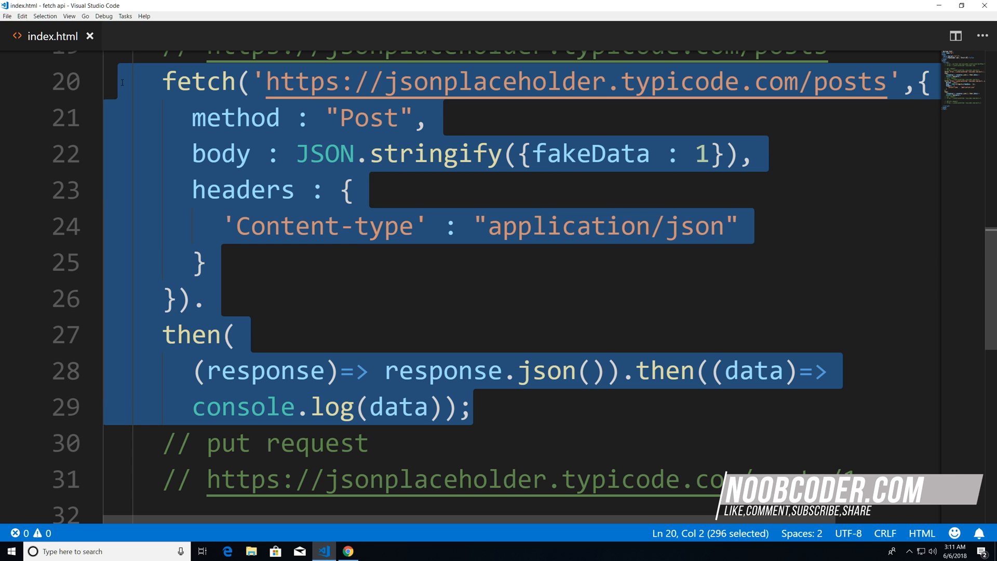
{"action": "scroll", "scroll_direction": "down", "scroll_amount": 3}
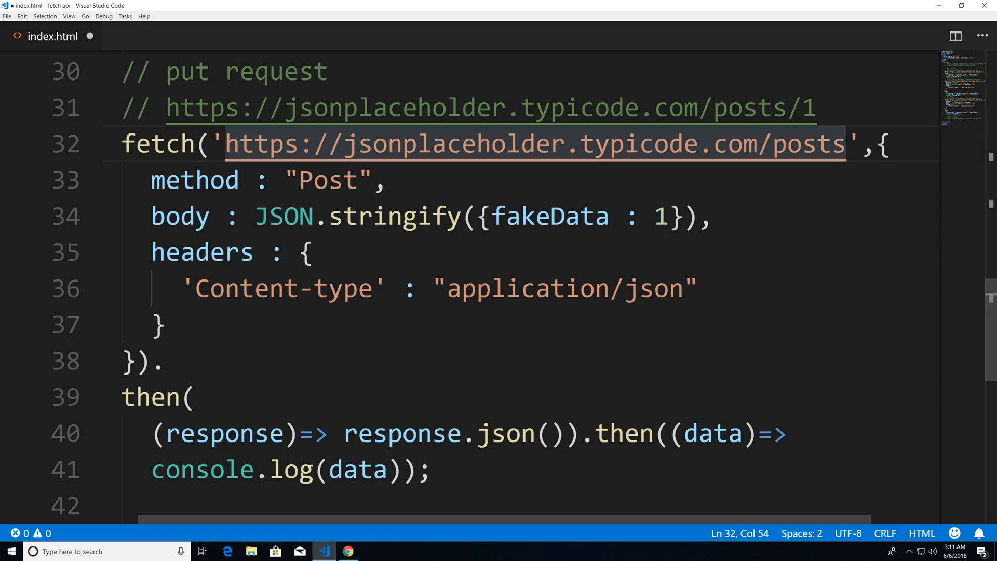
- Point the URL at posts/1 and set the body to fakeData 200 with id 1
{"action": "type", "text": "/1"}
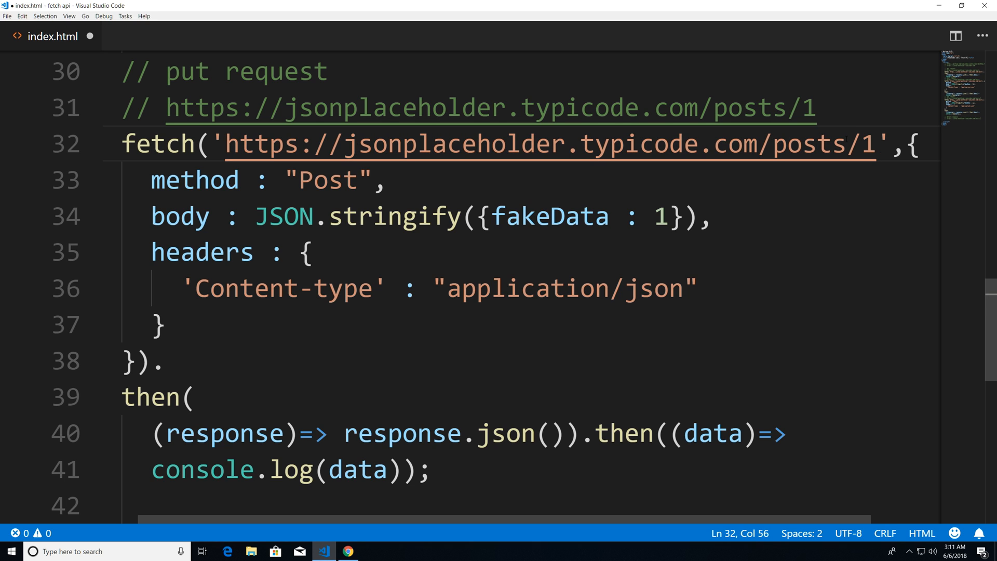
{"action": "mouse_move", "coordinate": [549, 216]}
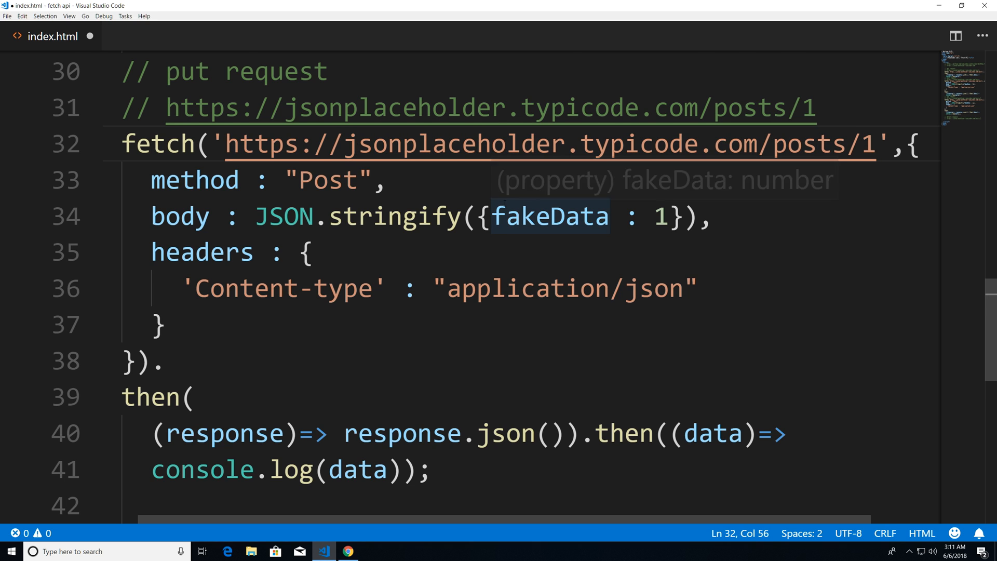
{"action": "scroll", "scroll_direction": "down", "scroll_amount": 3}
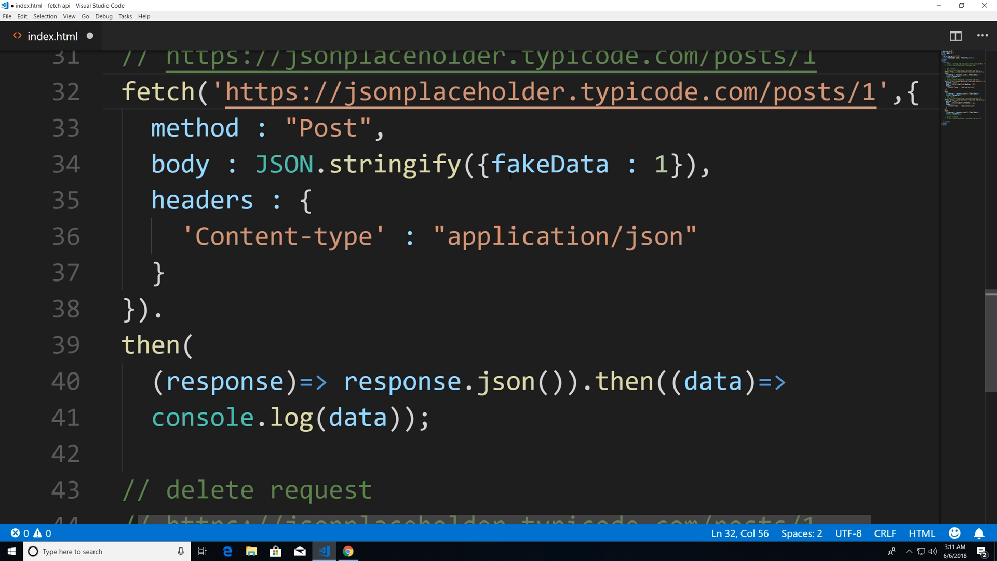
{"action": "type", "text": ","}
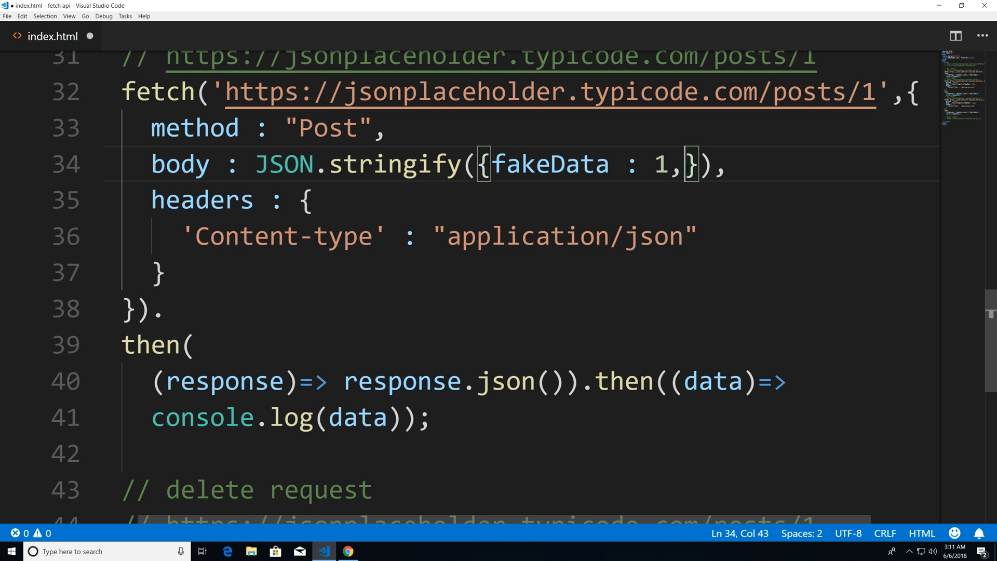
{"action": "type", "text": "id : 1"}
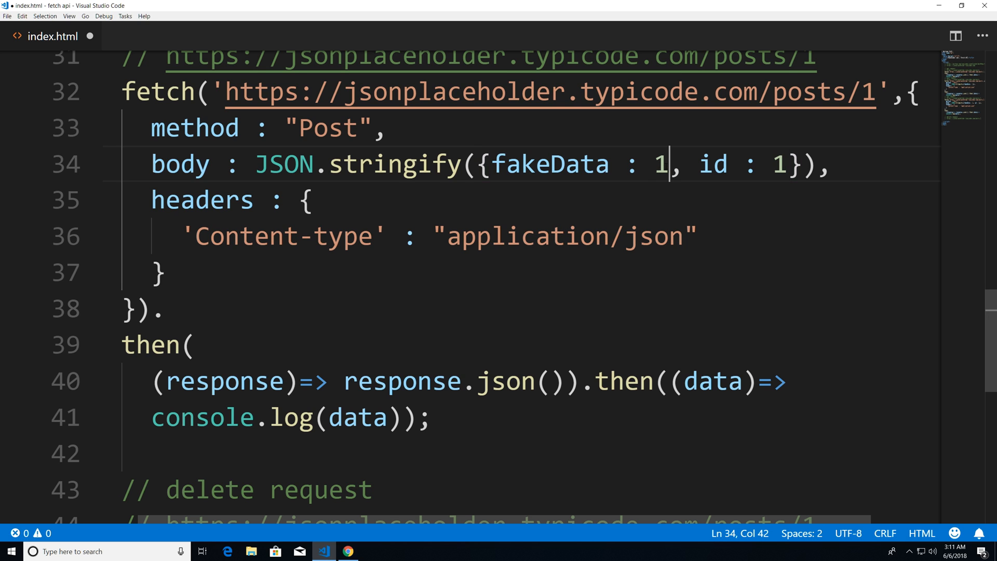
{"action": "type", "text": "00"}
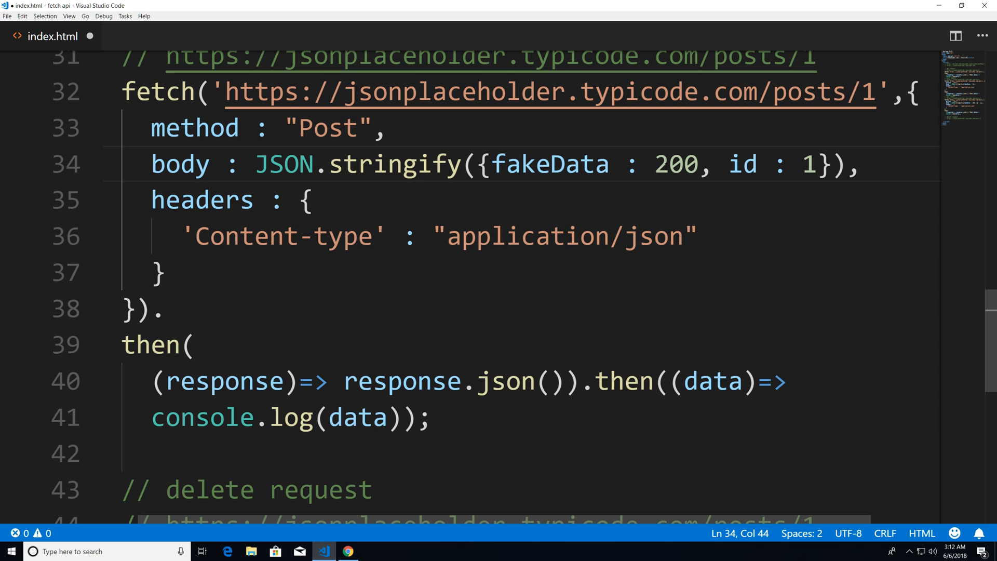
- Change the method to "Put", save index.html and switch to Chrome to test
{"action": "double_click", "coordinate": [328, 129]}
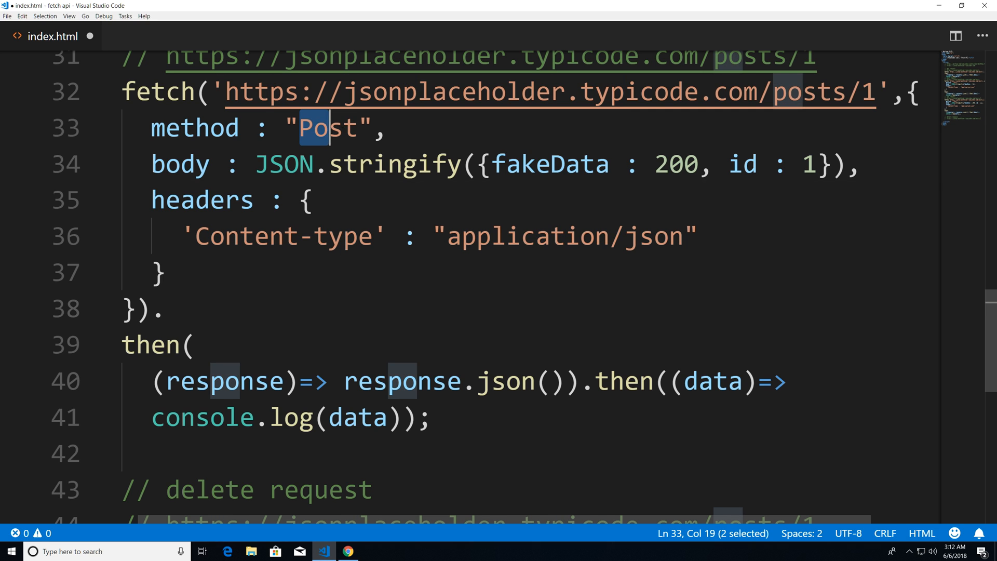
{"action": "key", "text": "Delete"}
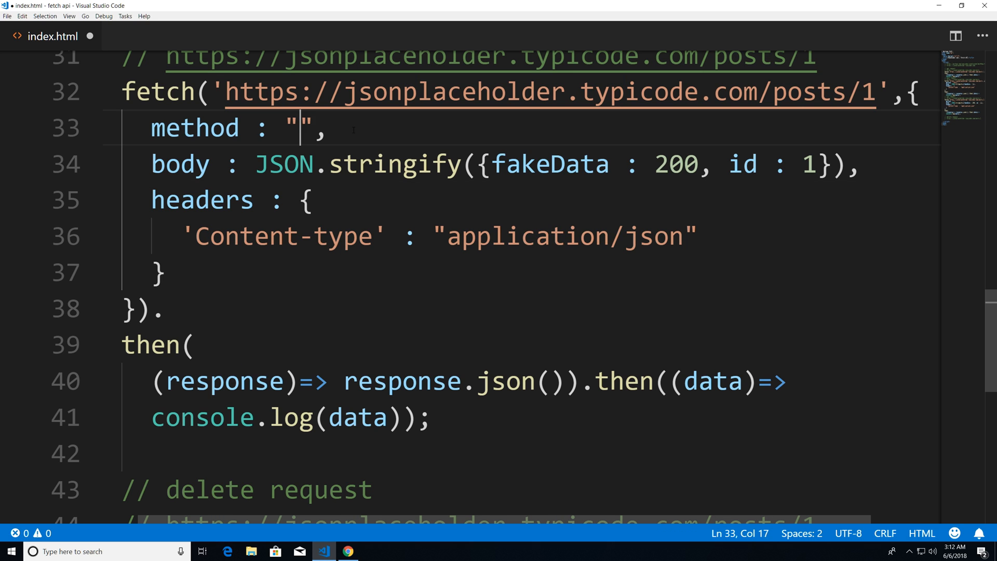
{"action": "type", "text": "Putt"}
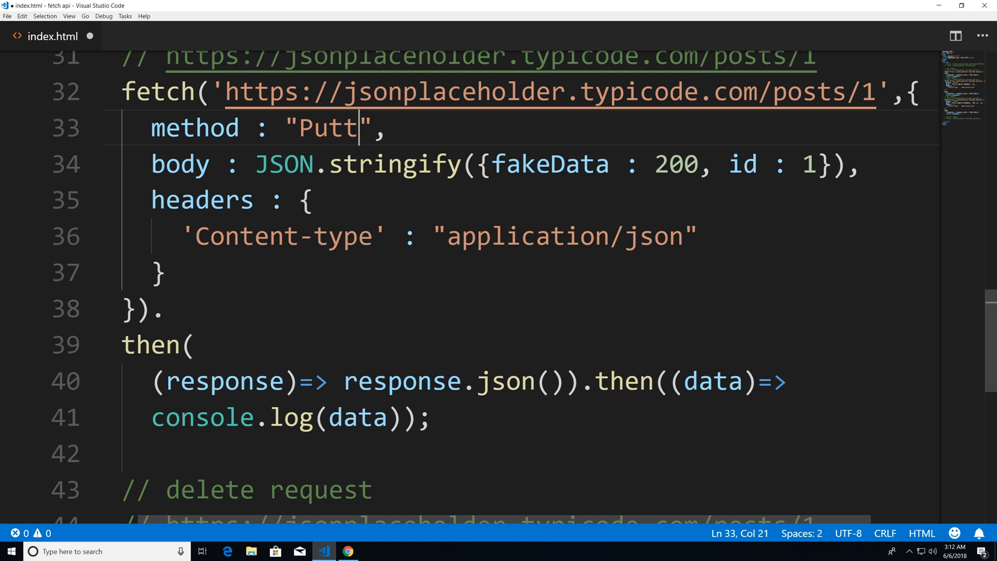
{"action": "key", "text": "Backspace"}
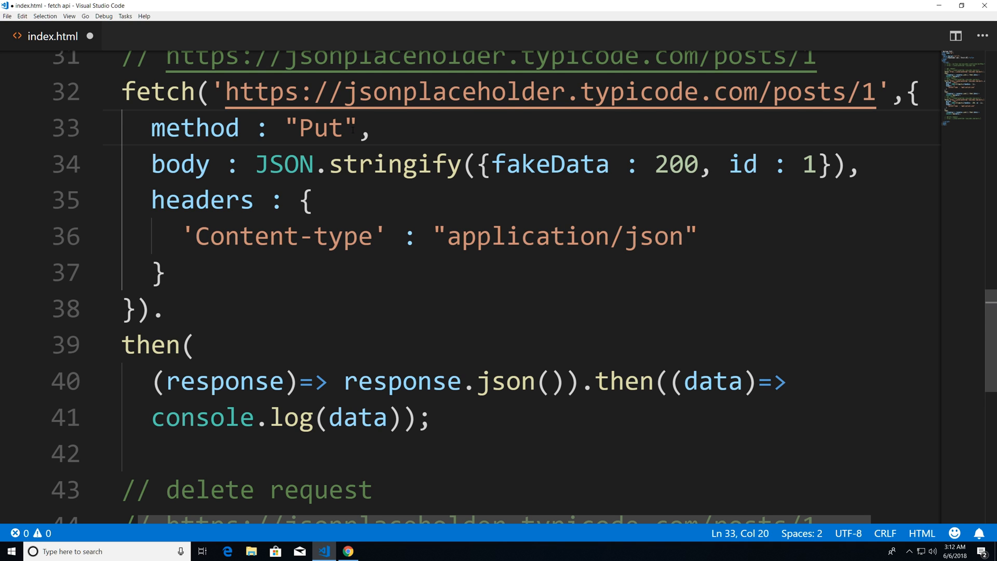
{"action": "scroll", "scroll_direction": "down", "scroll_amount": 3}
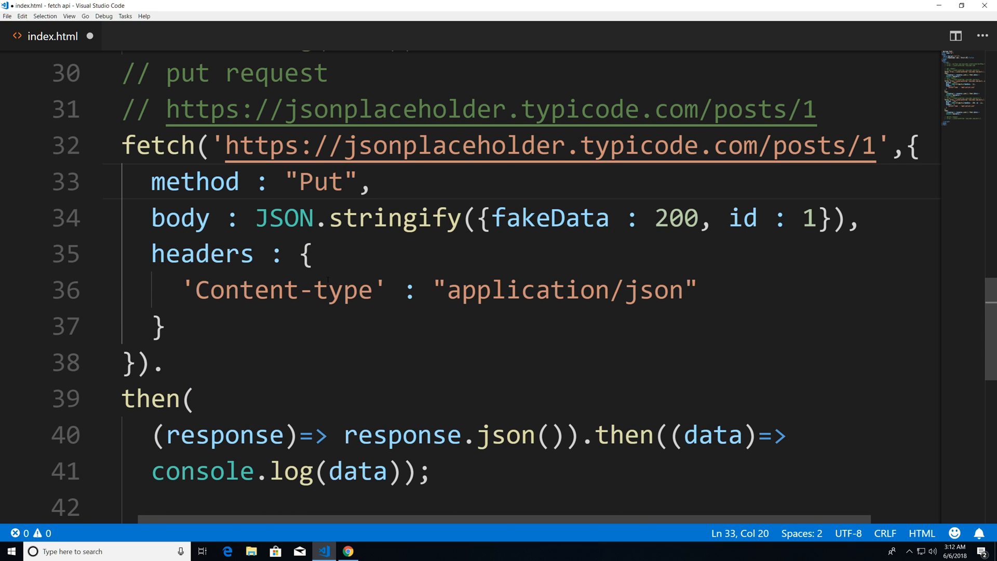
{"action": "key", "text": "ctrl+s"}
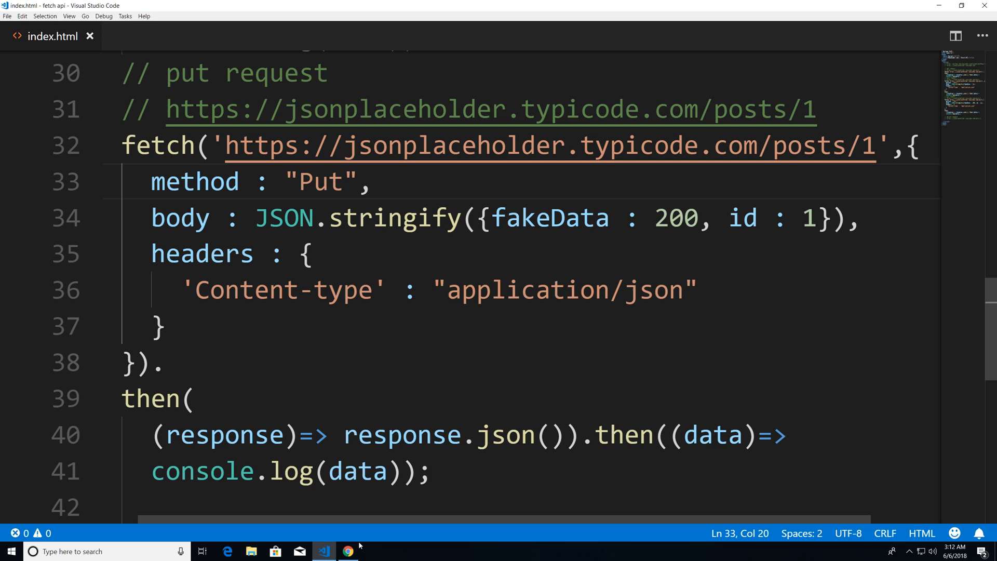
{"action": "left_click", "coordinate": [347, 551]}
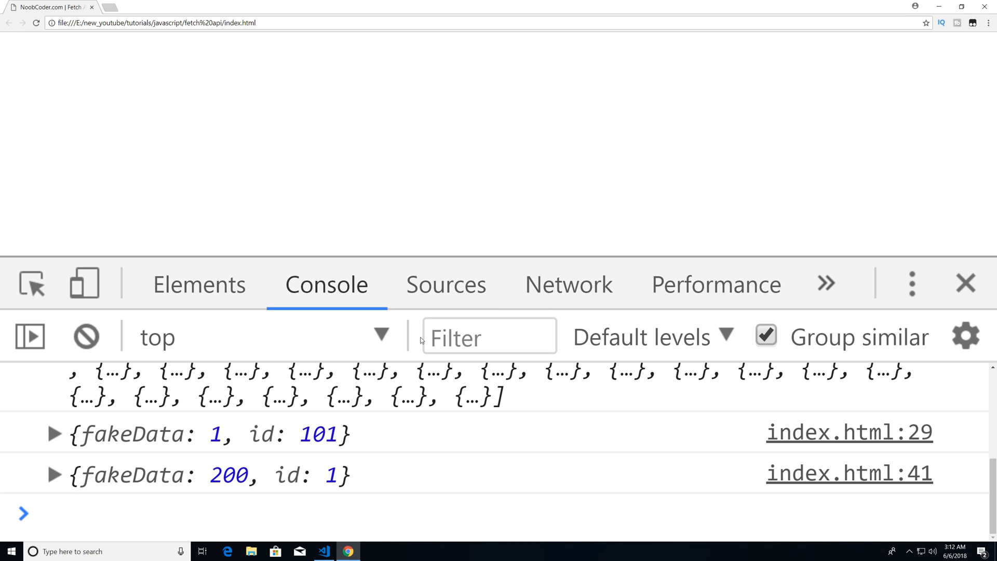
{"action": "mouse_move", "coordinate": [129, 502]}
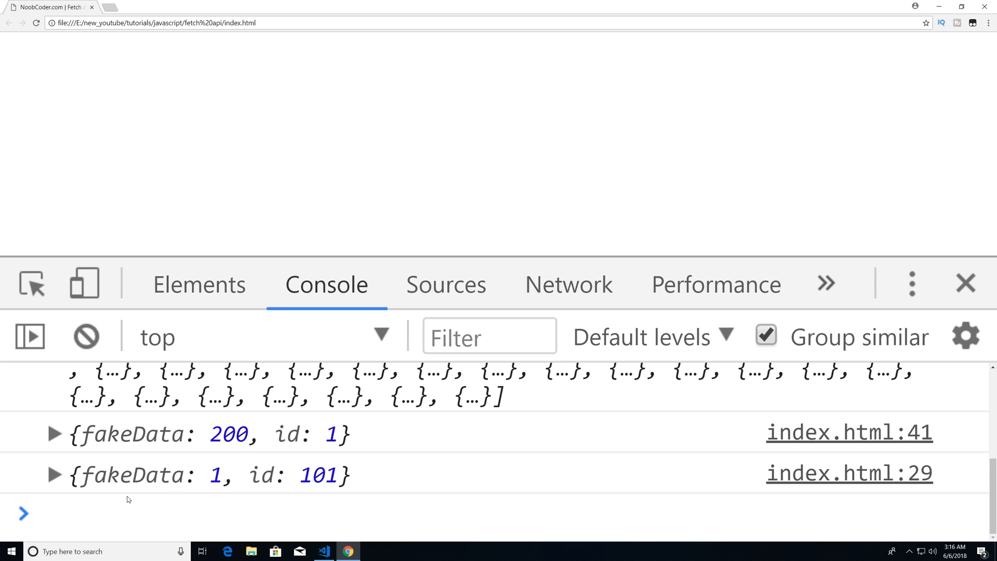
- Reload the page so the PUT response {fakeData: 200, id: 1} appears in the console
{"action": "left_click", "coordinate": [324, 550]}
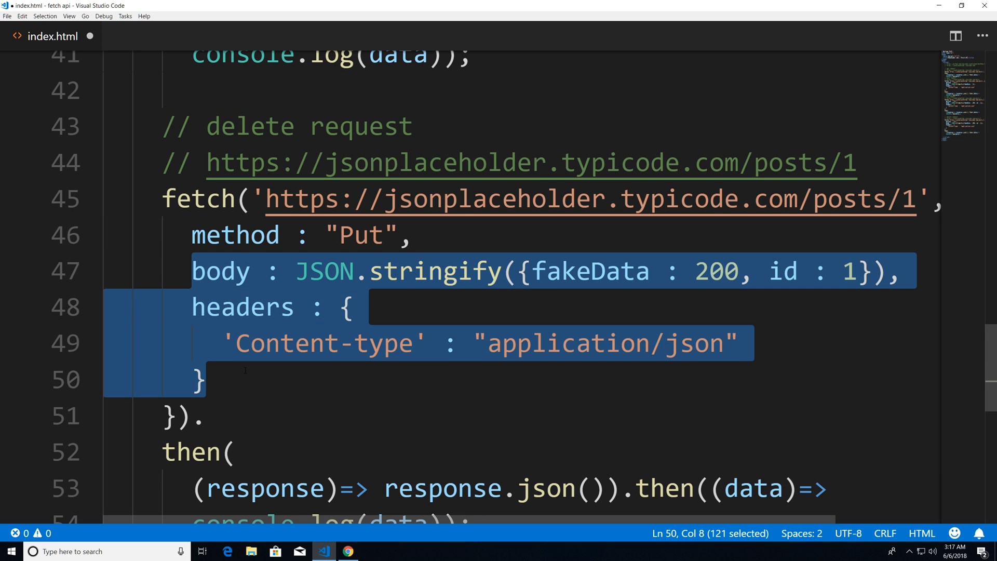
- Strip body and headers, change the method to "delete" for posts/1, and save index.html
{"action": "key", "text": "Delete"}
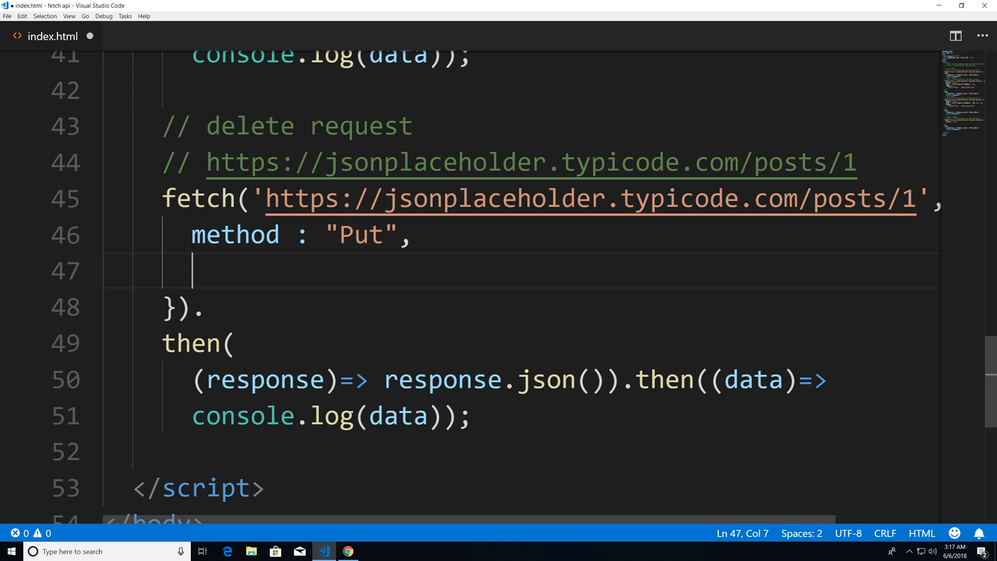
{"action": "double_click", "coordinate": [358, 236]}
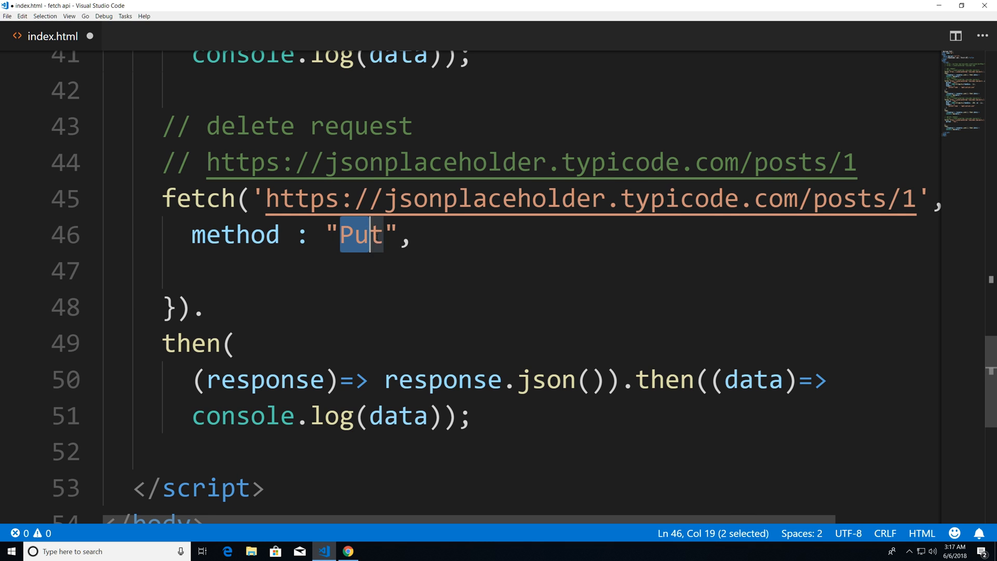
{"action": "key", "text": "Delete"}
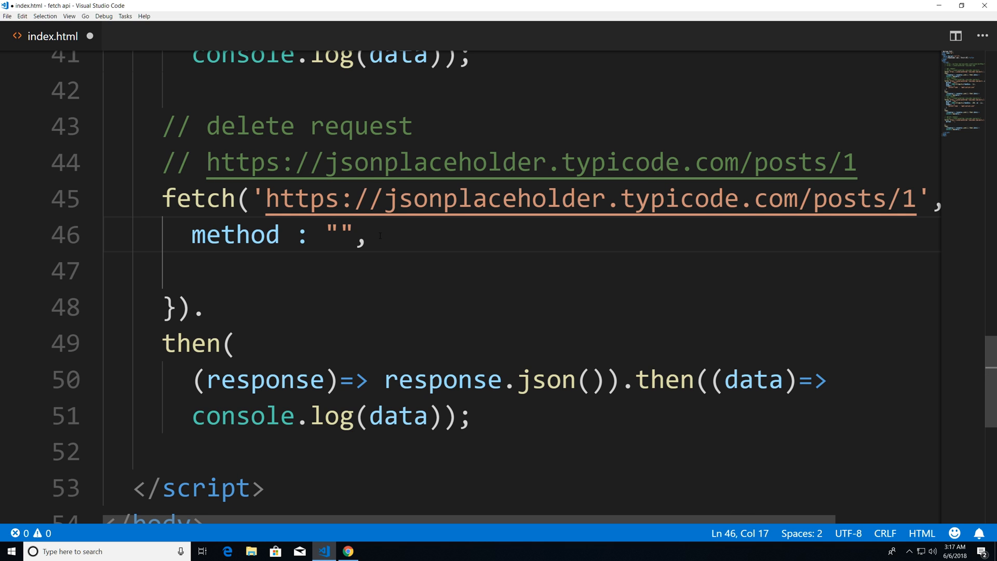
{"action": "type", "text": "delete"}
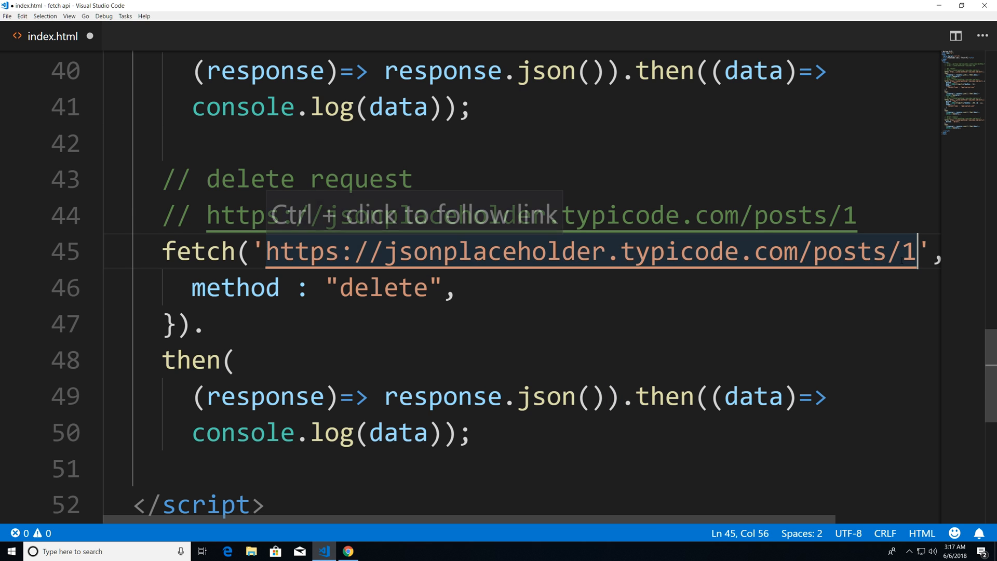
{"action": "mouse_move", "coordinate": [826, 312]}
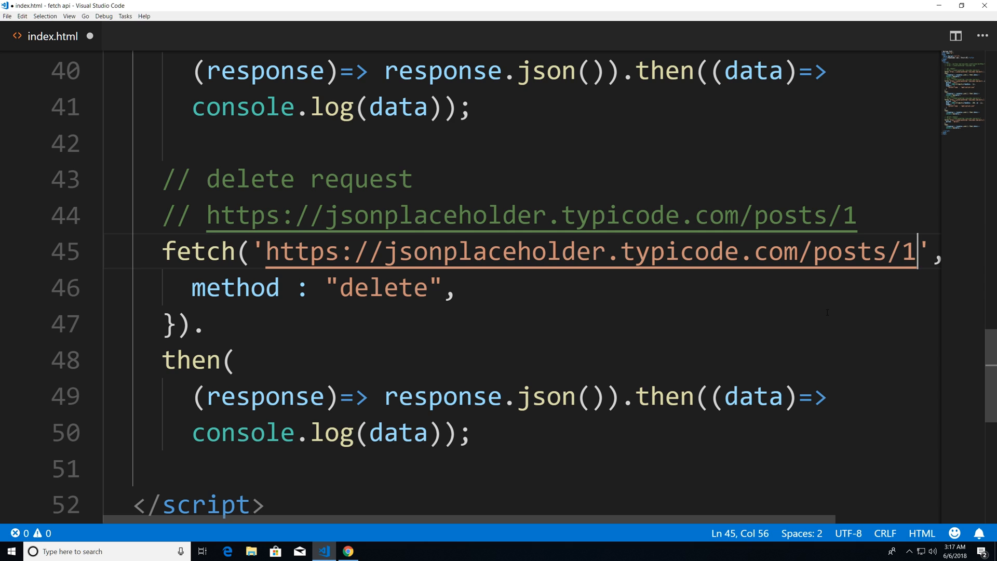
{"action": "key", "text": "Ctrl+s"}
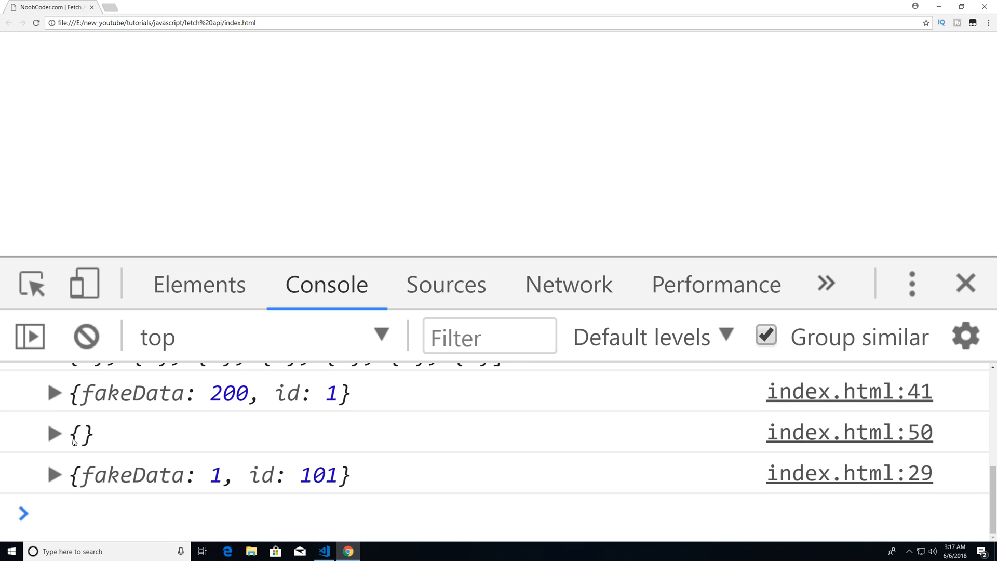
{"action": "mouse_move", "coordinate": [77, 450]}
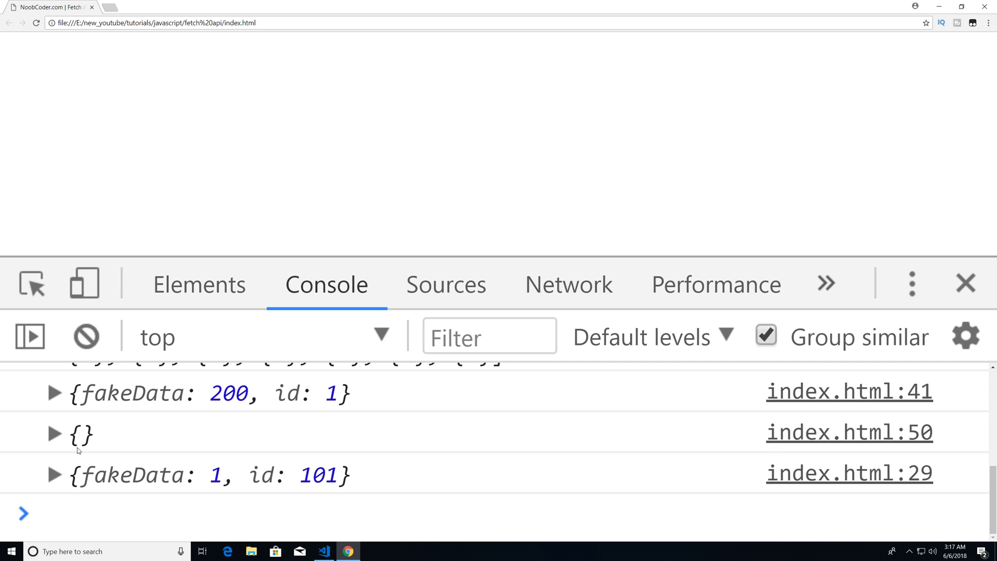
{"action": "mouse_move", "coordinate": [101, 456]}
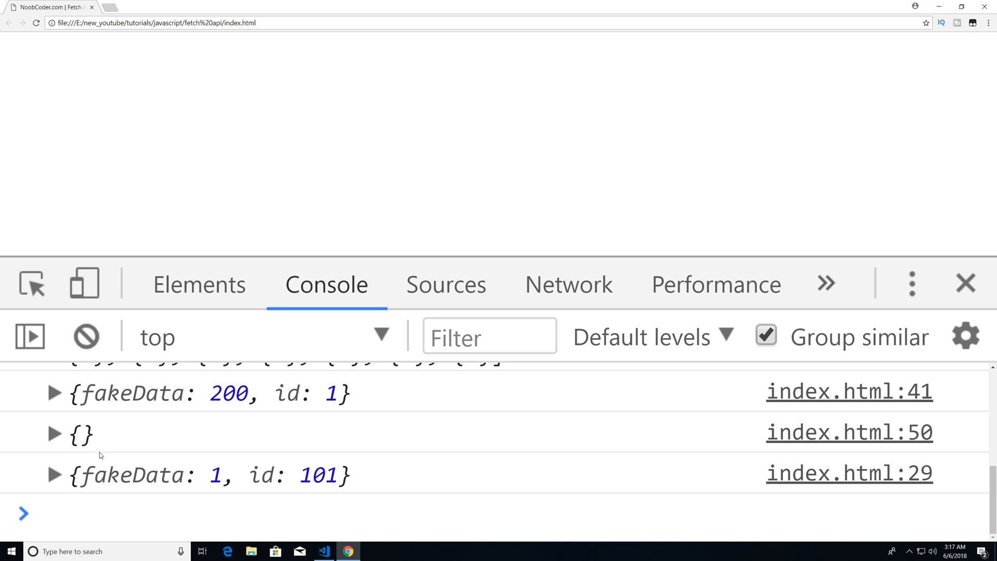
{"action": "mouse_move", "coordinate": [85, 449]}
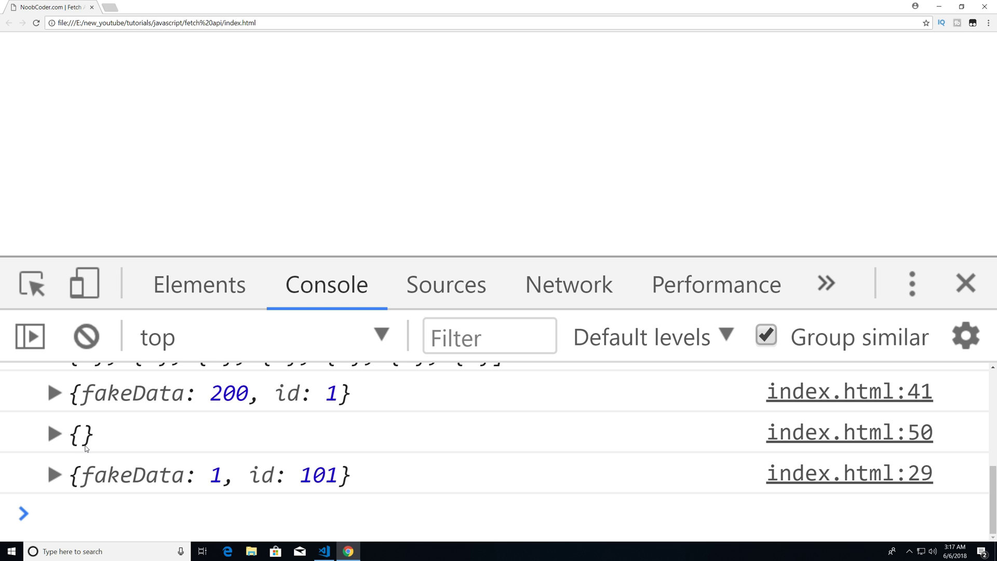